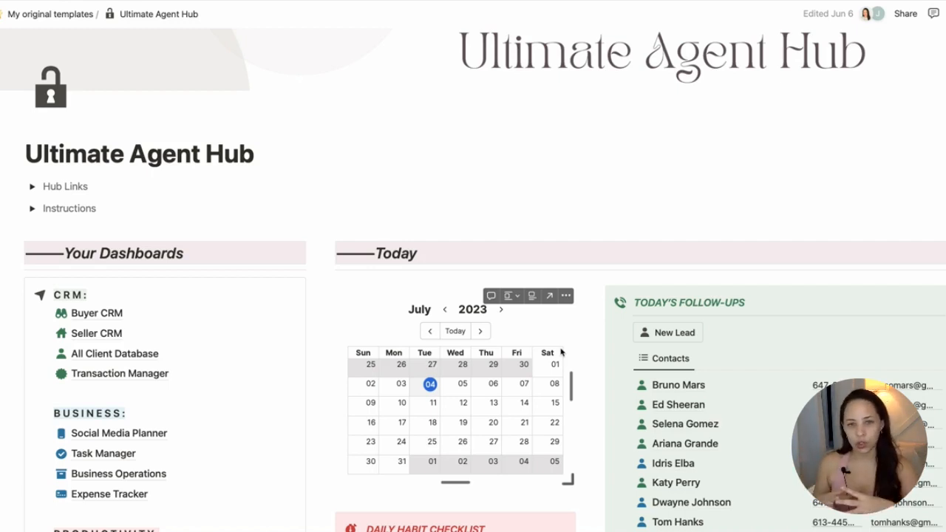
- Scroll the page and advance the featured widgets to Google Calendar's July 2023 month view
scroll("down", 3)
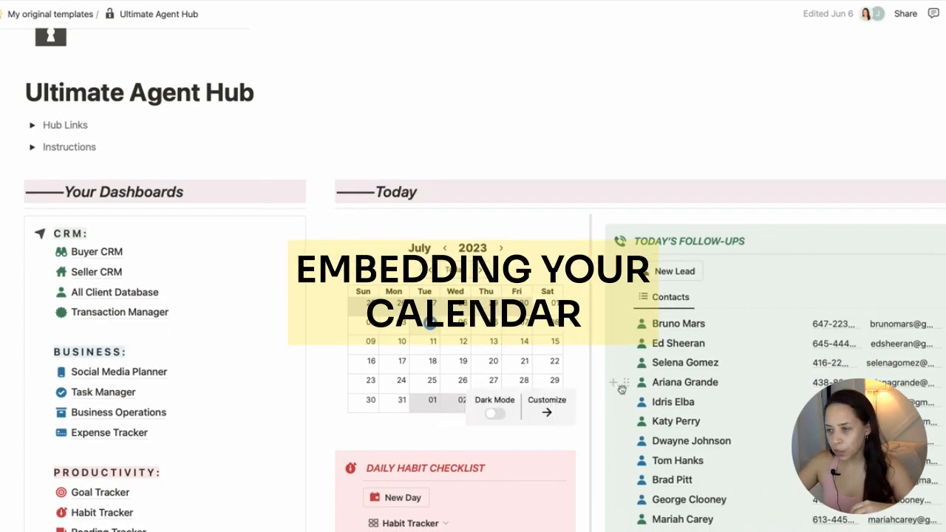
mouse_move(647, 224)
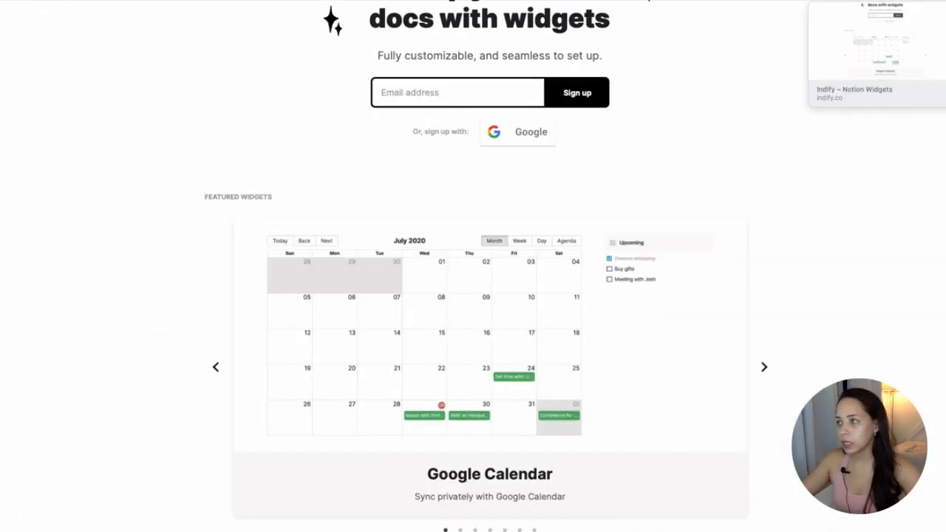
scroll("up", 3)
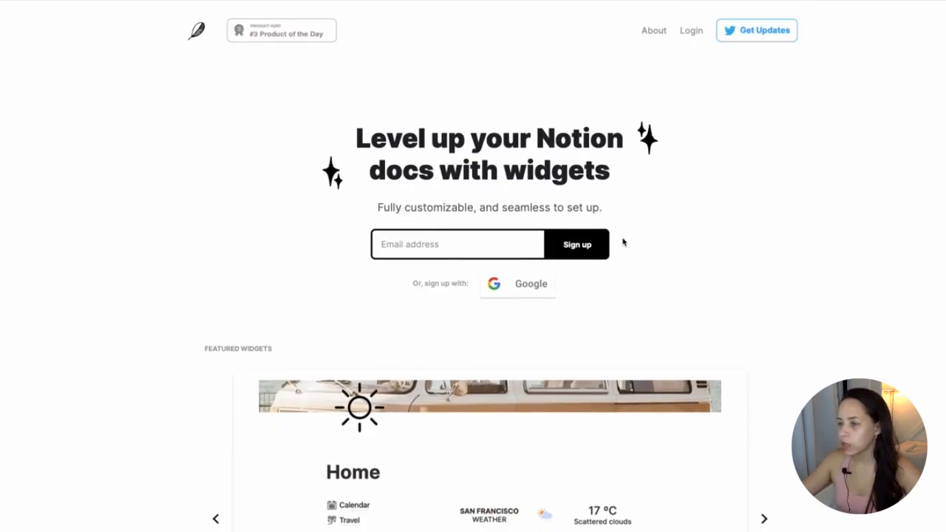
scroll("down", 3)
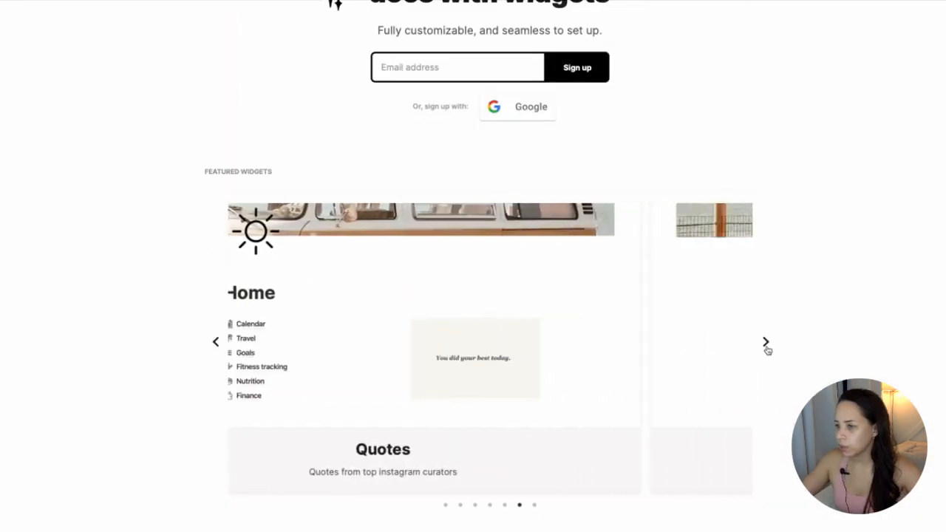
left_click(765, 341)
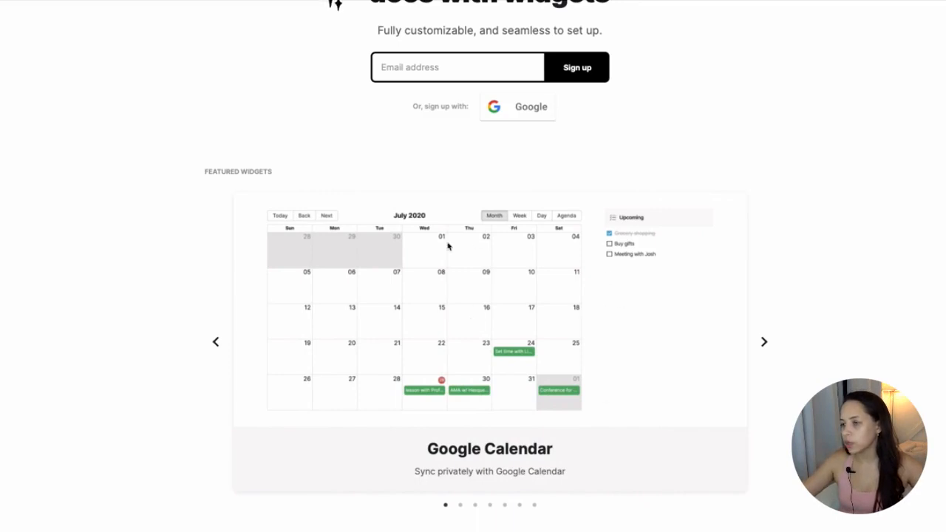
scroll("down", 3)
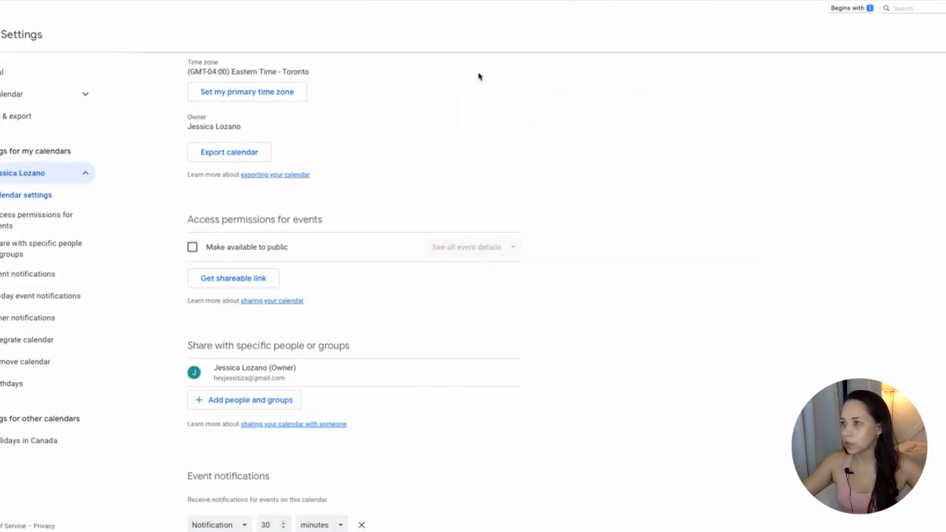
mouse_move(465, 157)
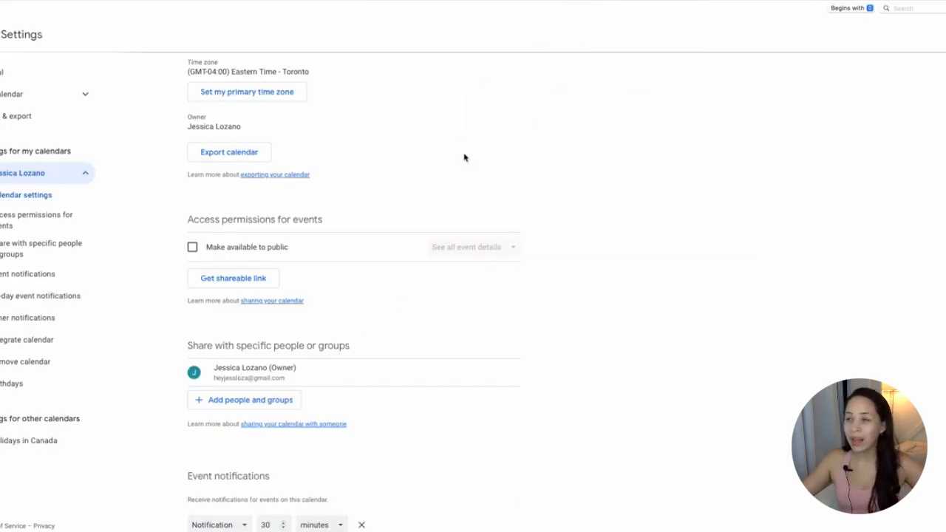
scroll("up", 3)
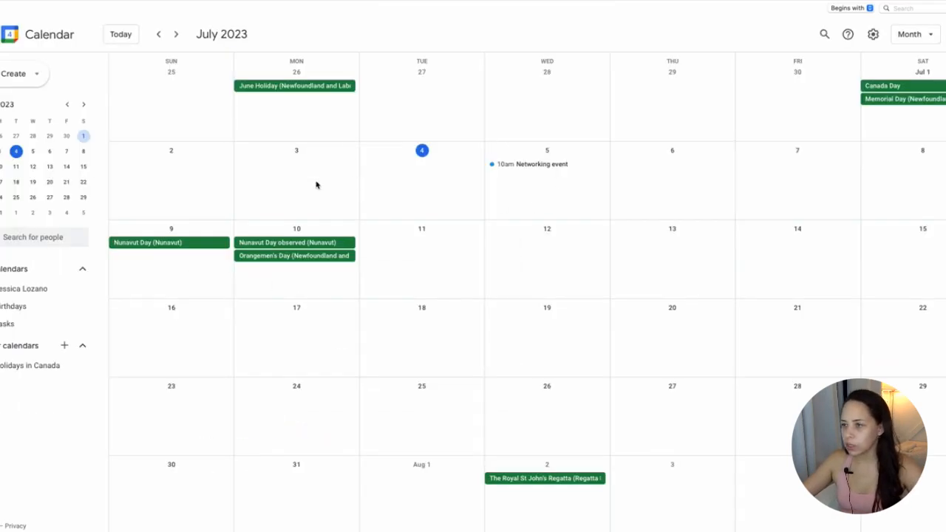
mouse_move(547, 164)
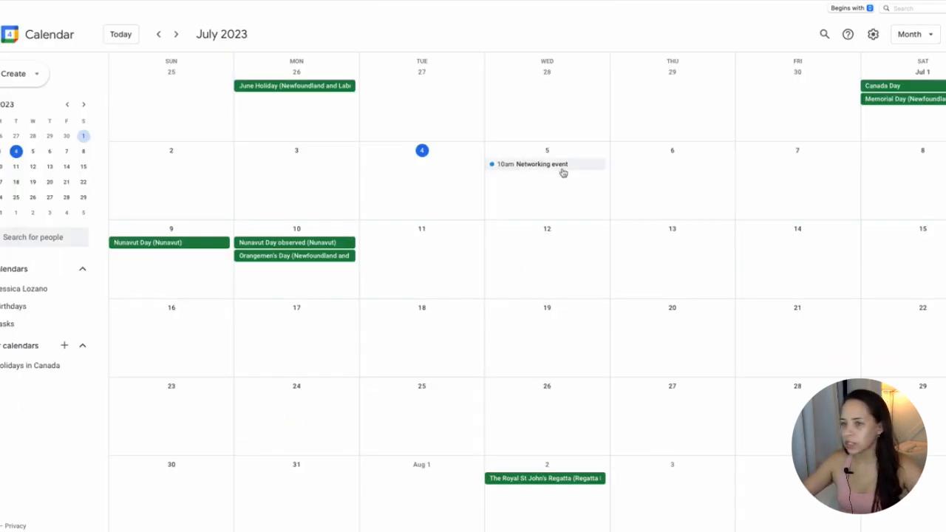
mouse_move(538, 175)
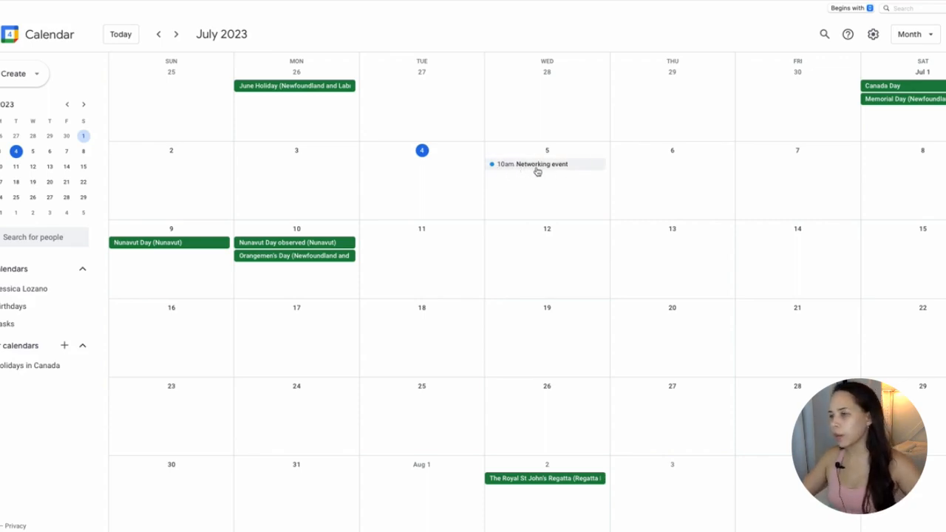
mouse_move(592, 162)
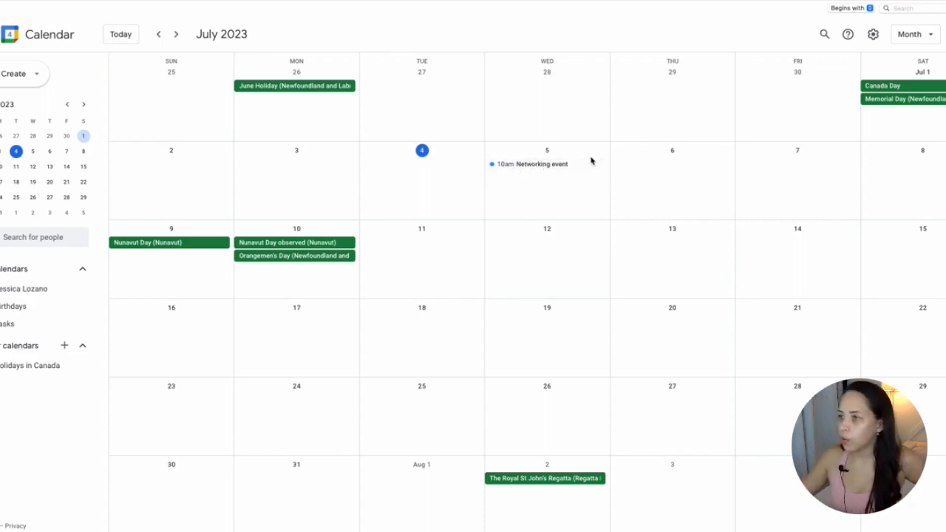
mouse_move(538, 350)
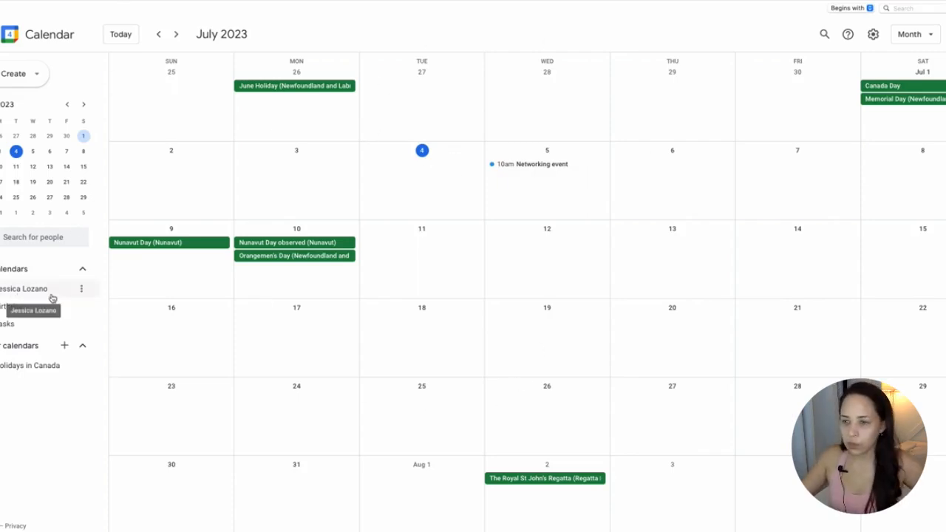
mouse_move(81, 289)
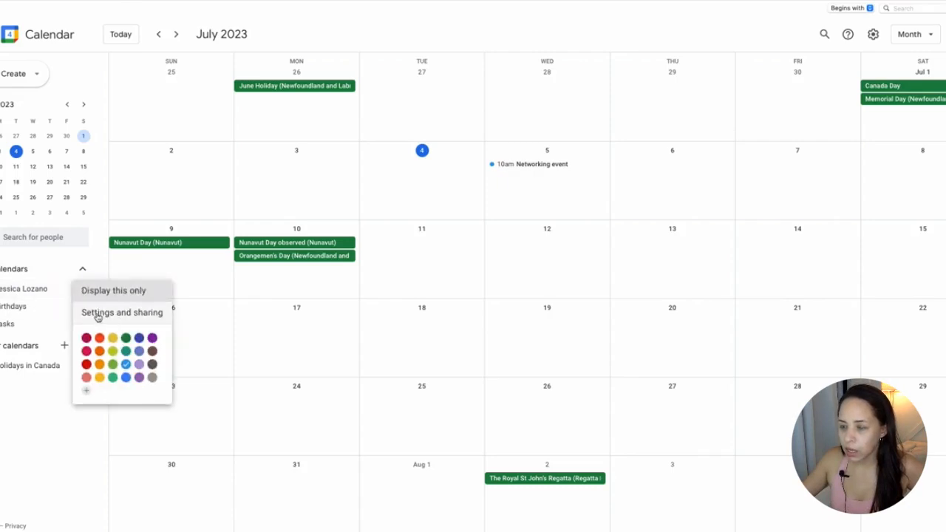
- Make the personal calendar public under Settings and sharing, then scroll to Integrate calendar
left_click(122, 312)
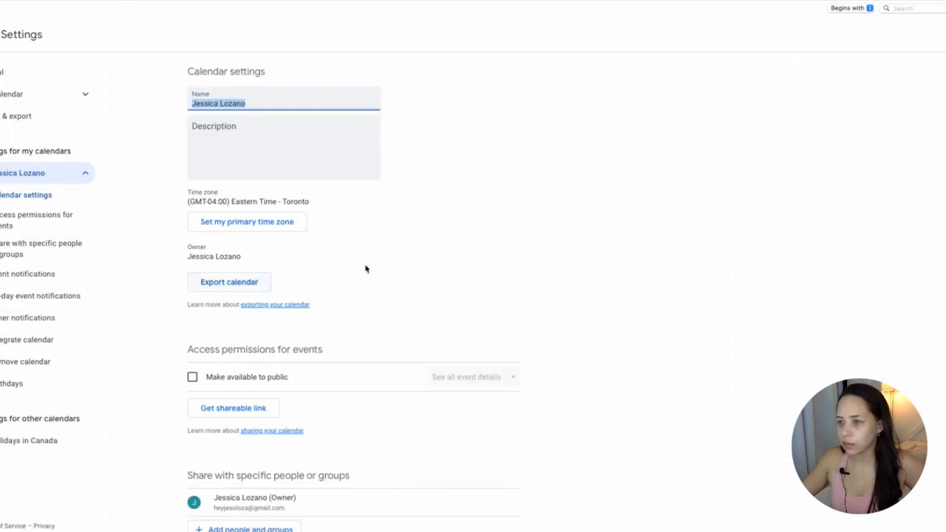
scroll("down", 3)
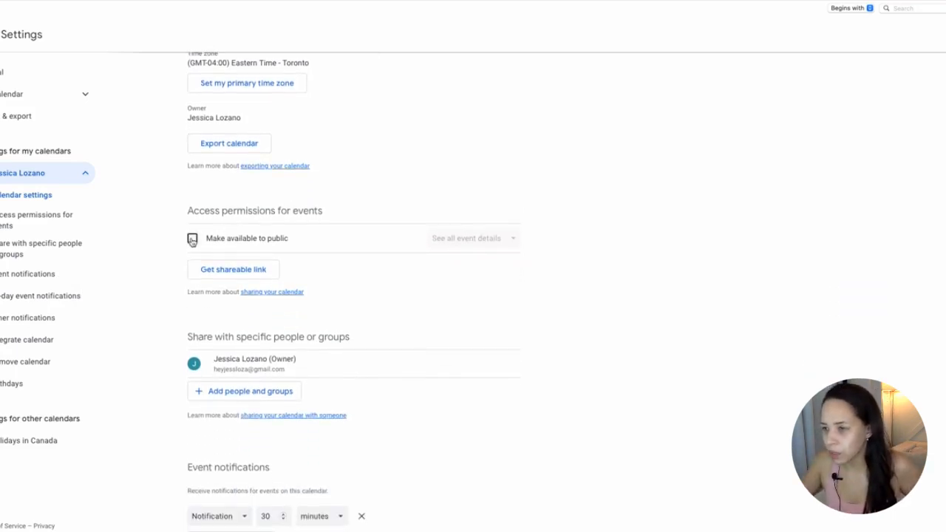
left_click(192, 238)
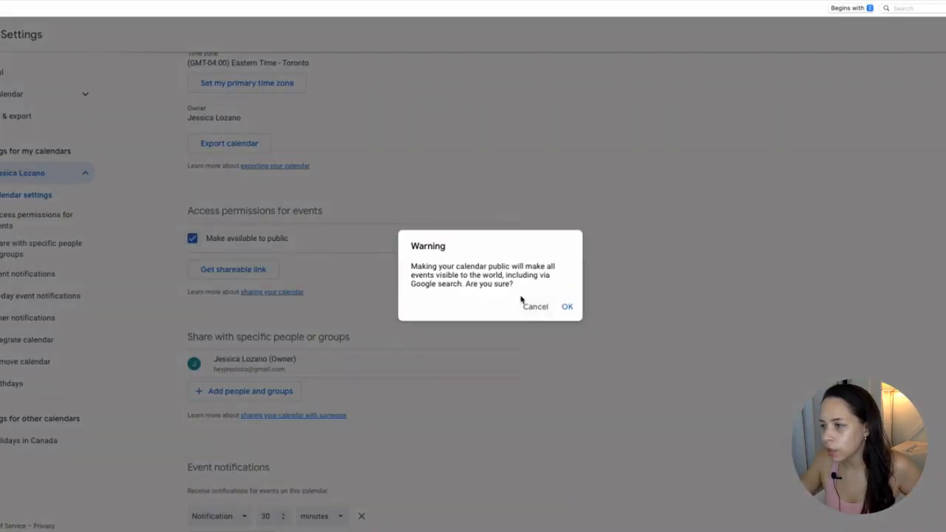
left_click(566, 306)
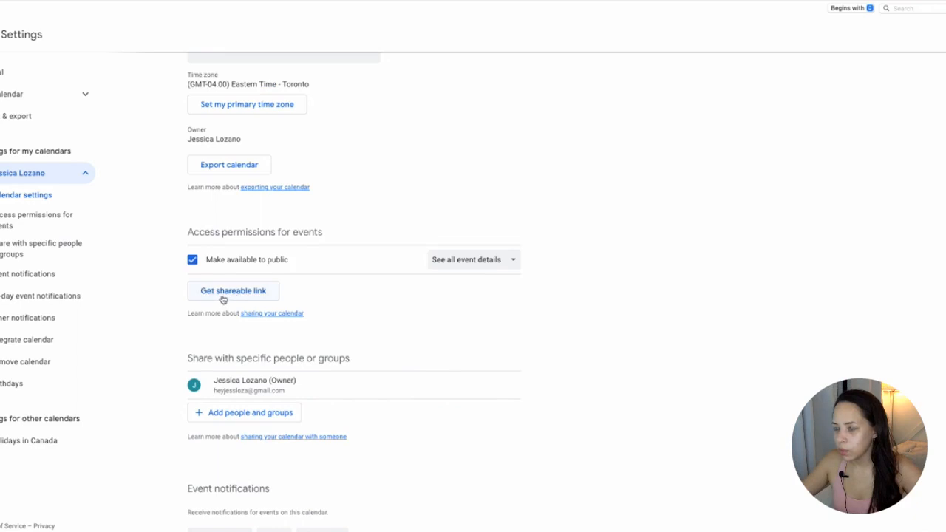
scroll("down", 3)
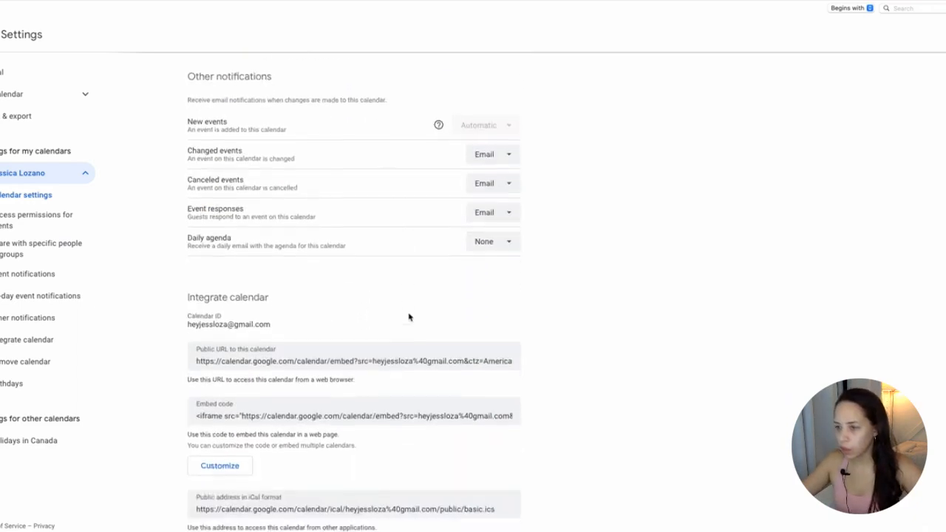
scroll("down", 3)
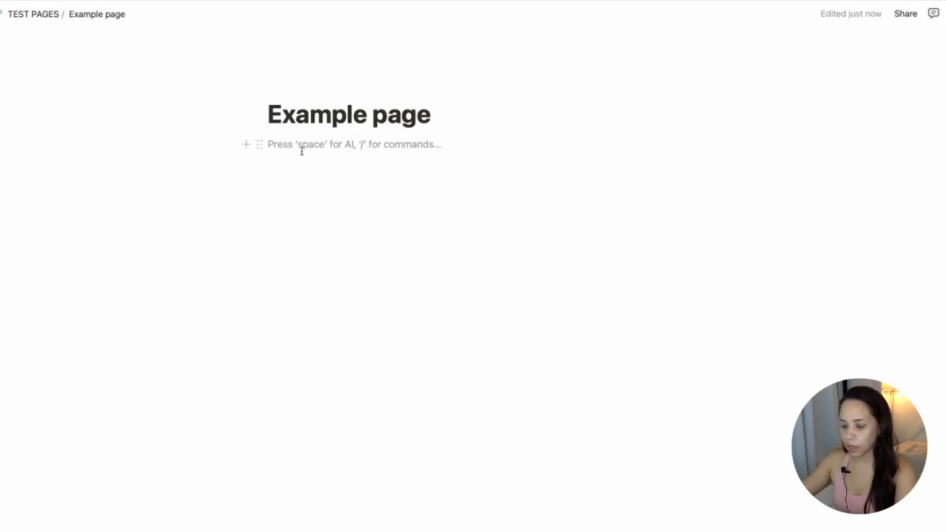
- Paste the calendar's public embed URL into the Example page and create an embed
type("https://calendar.google.com/calendar/embed?src=heyjessloza%40gmail.com&ctz=America%2FToronto")
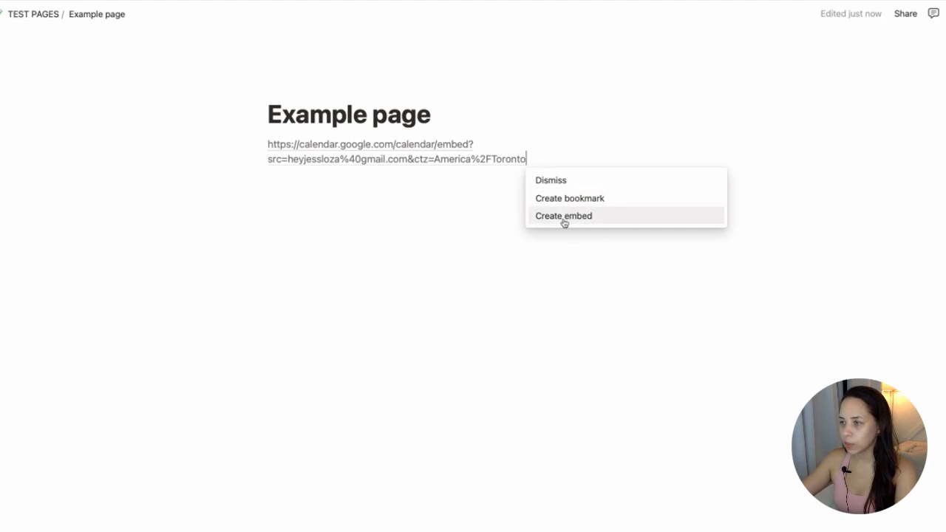
left_click(563, 215)
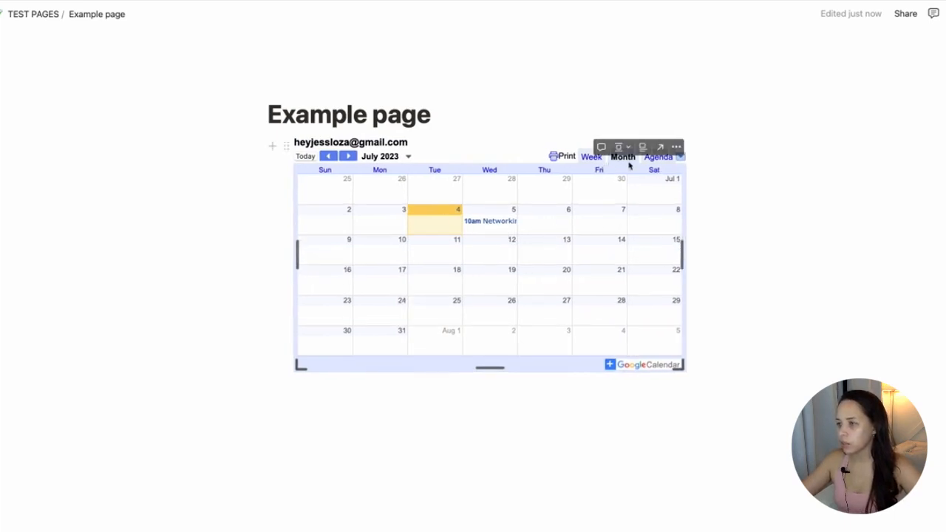
- Switch the embedded calendar between week and agenda views, then open the Networking event
left_click(591, 156)
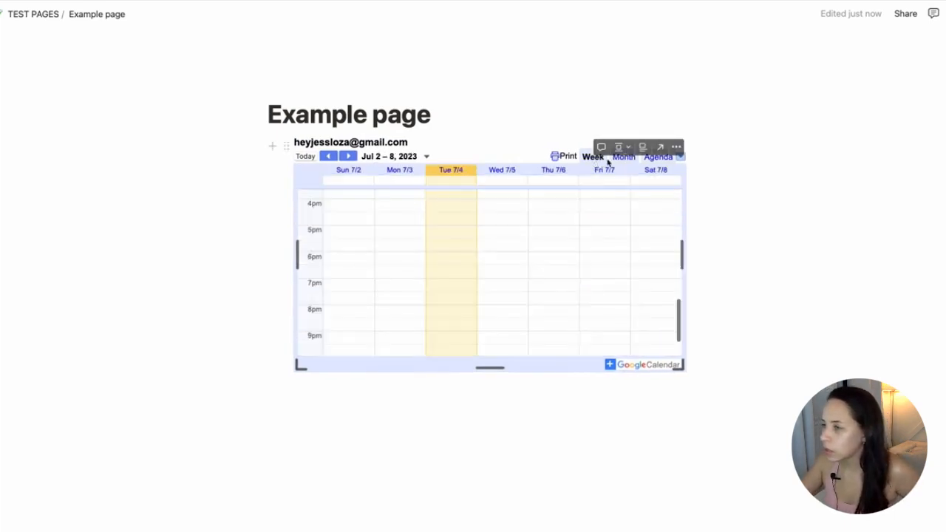
left_click(657, 156)
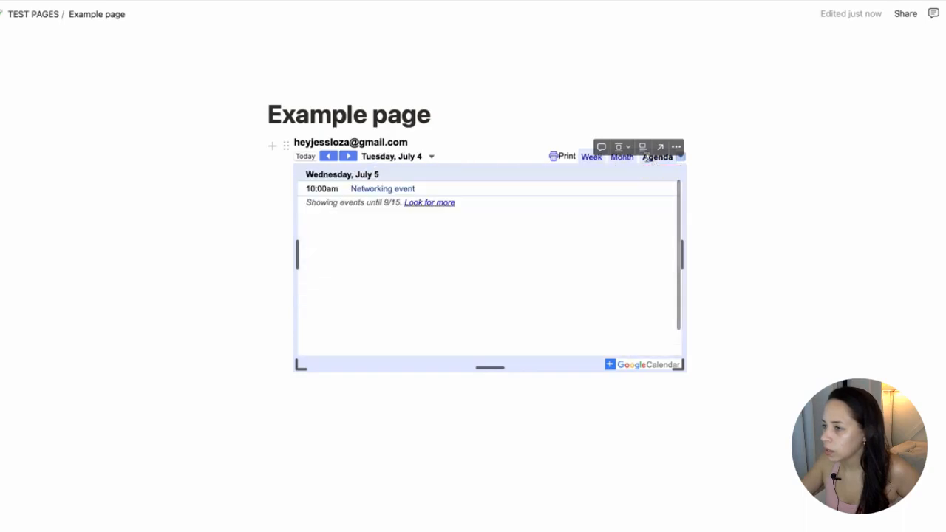
left_click(592, 156)
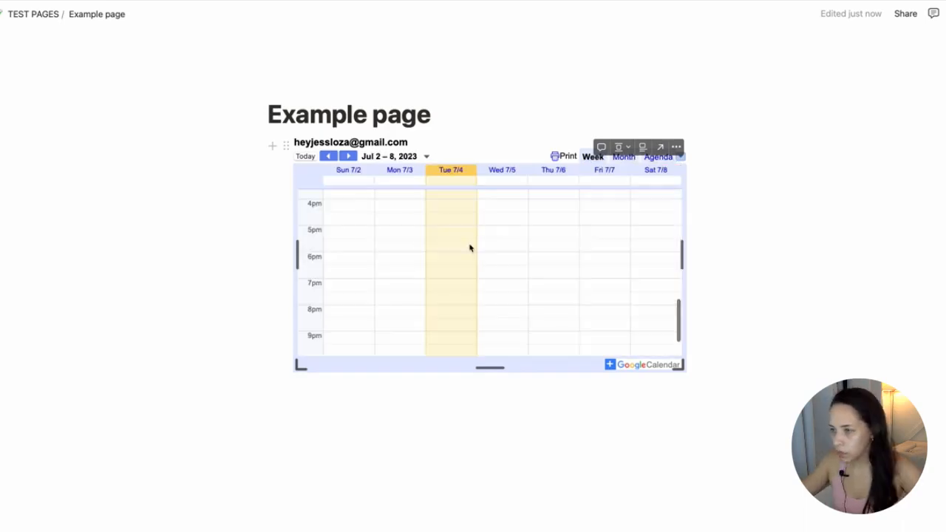
scroll("up", 3)
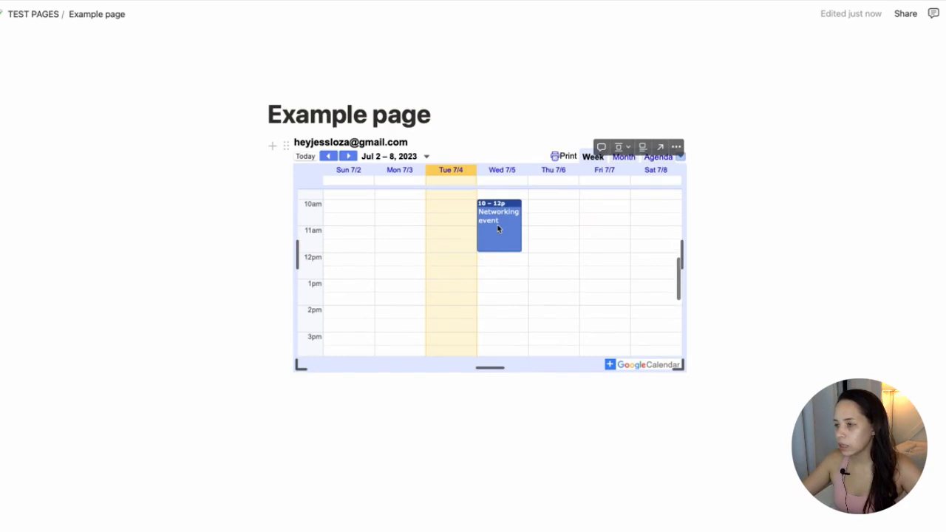
left_click(499, 222)
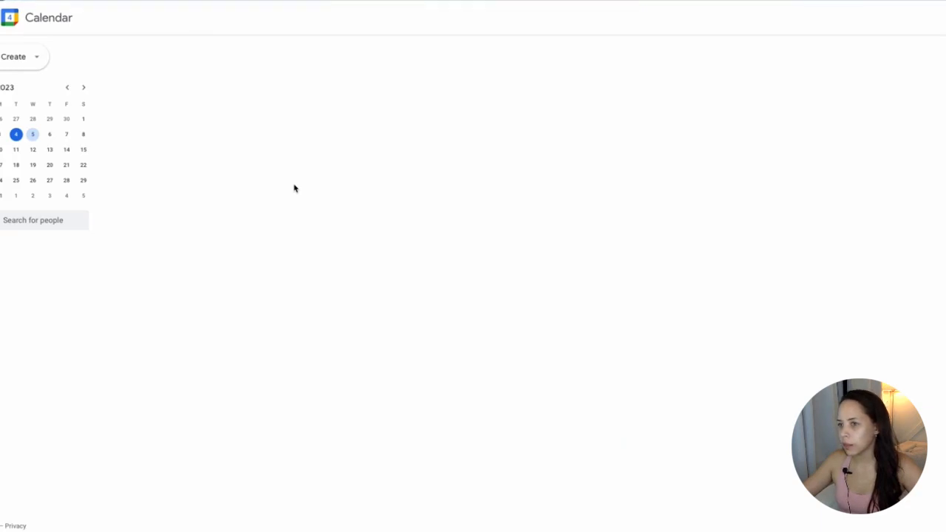
left_click(532, 149)
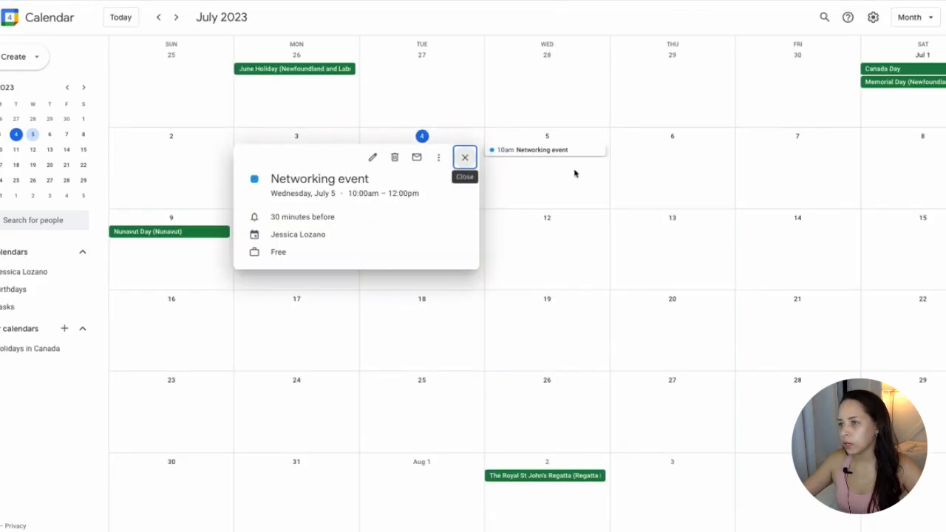
mouse_move(320, 218)
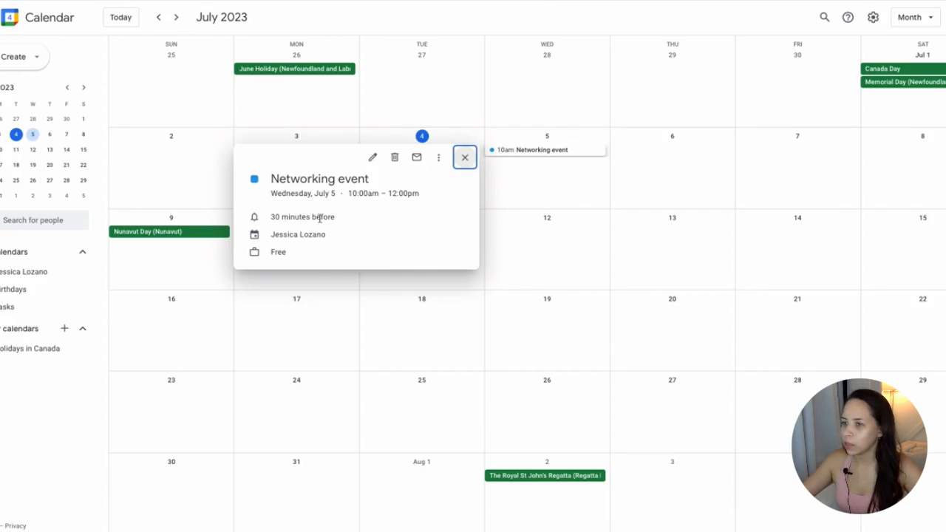
left_click(465, 157)
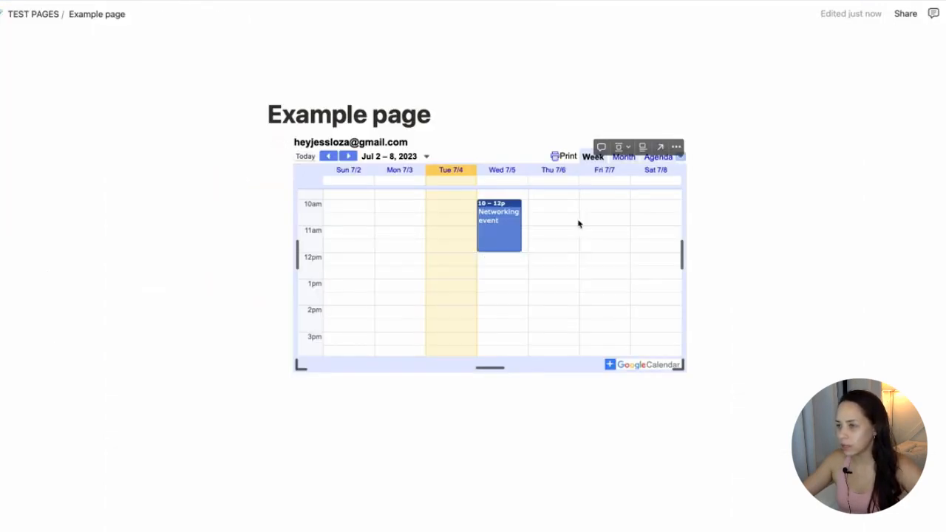
mouse_move(479, 261)
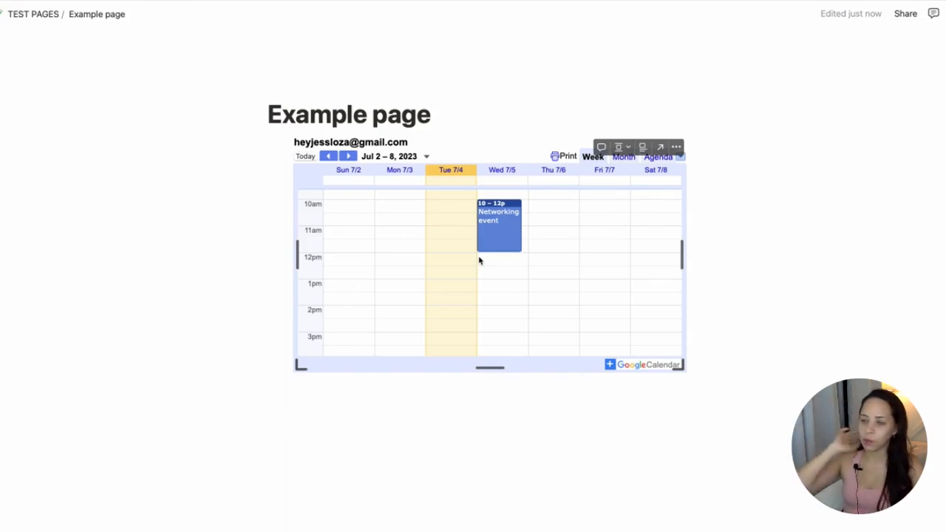
- Scroll past the embedded calendar and open Task Manager from the Ultimate Agent Hub
scroll("up", 3)
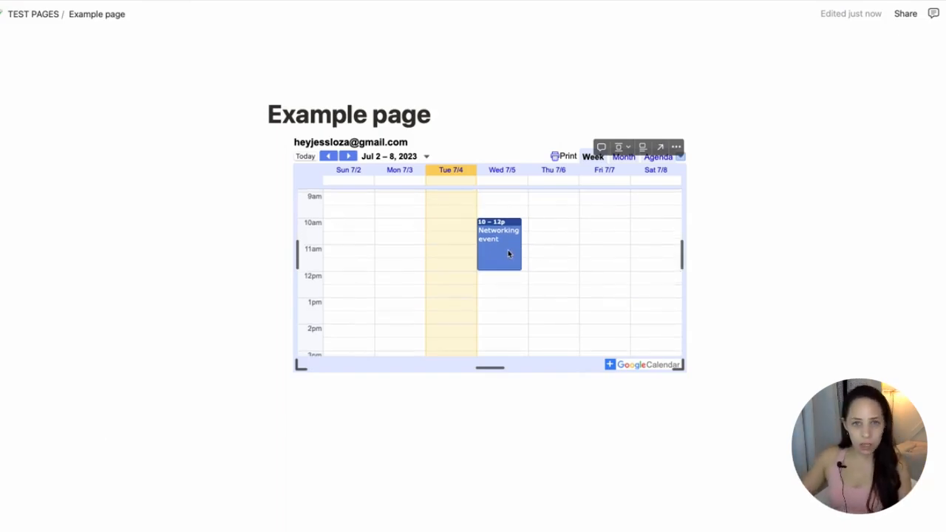
scroll("down", 3)
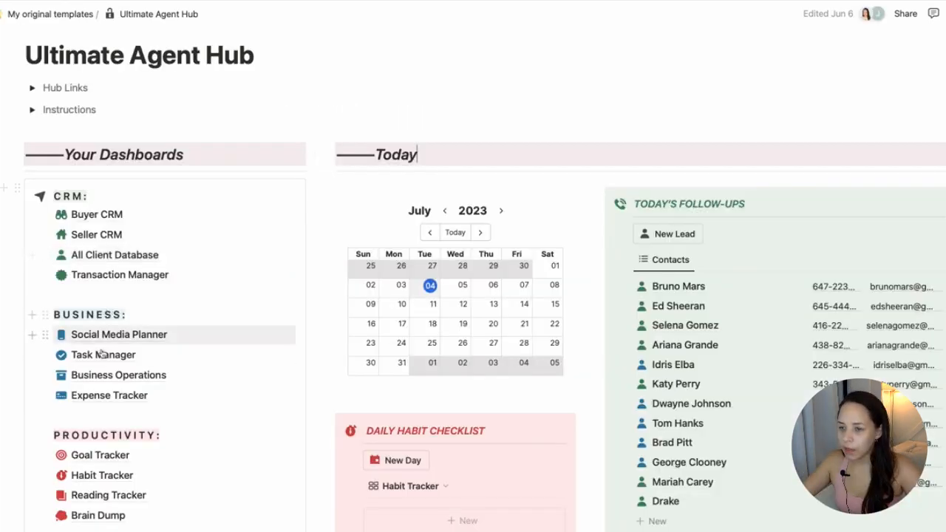
left_click(103, 355)
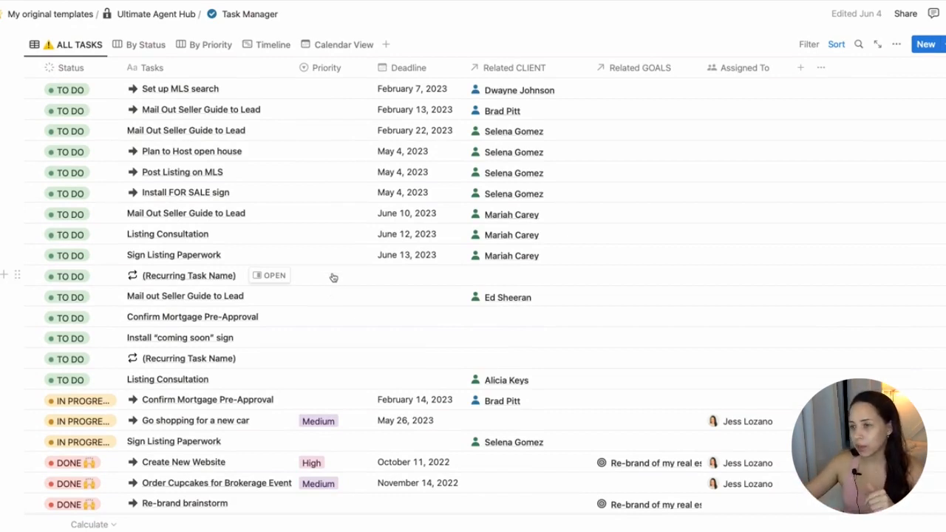
- Switch Task Manager to its Calendar View showing February 2023 task deadlines
left_click(342, 44)
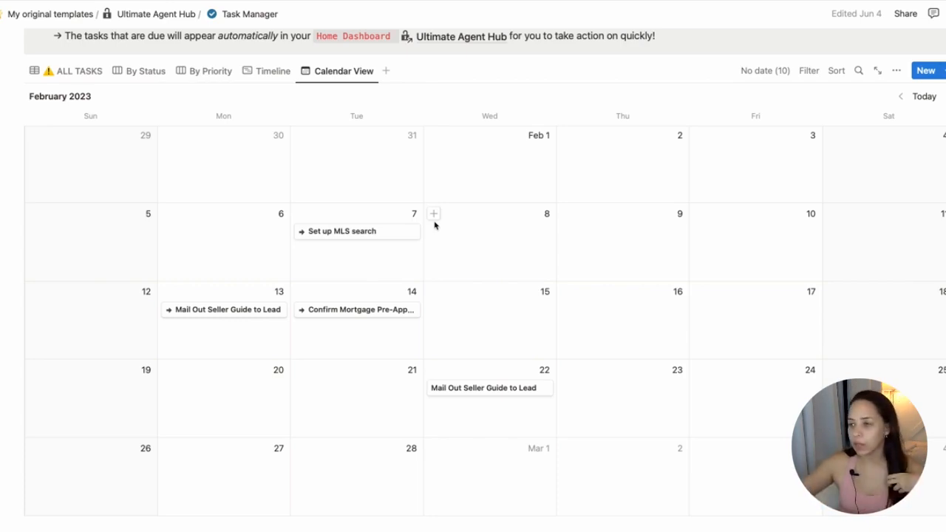
mouse_move(340, 230)
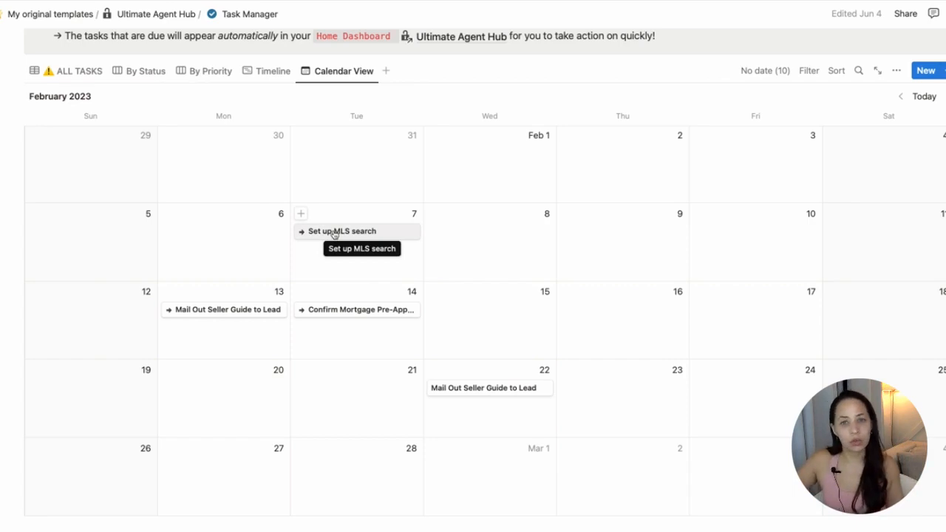
mouse_move(449, 269)
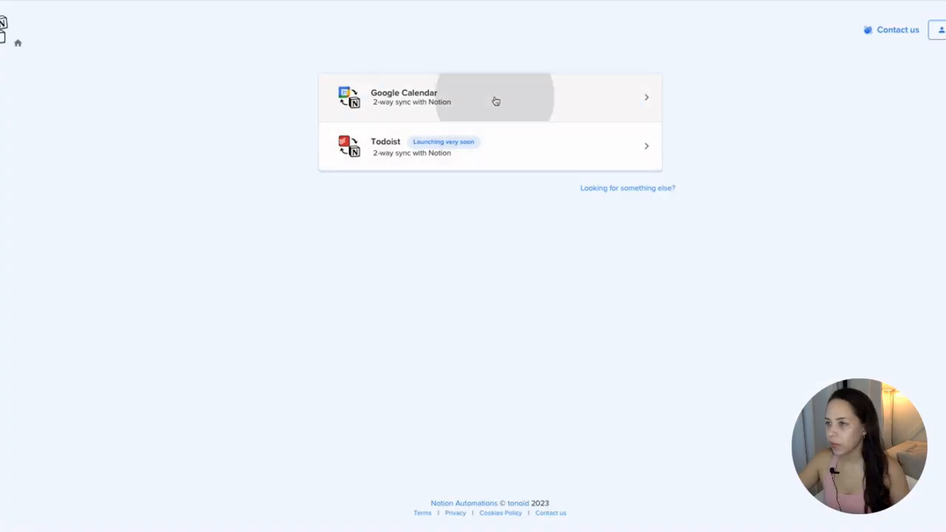
- Choose Google Calendar two-way sync, grant account permissions, and keep the default calendar
left_click(490, 97)
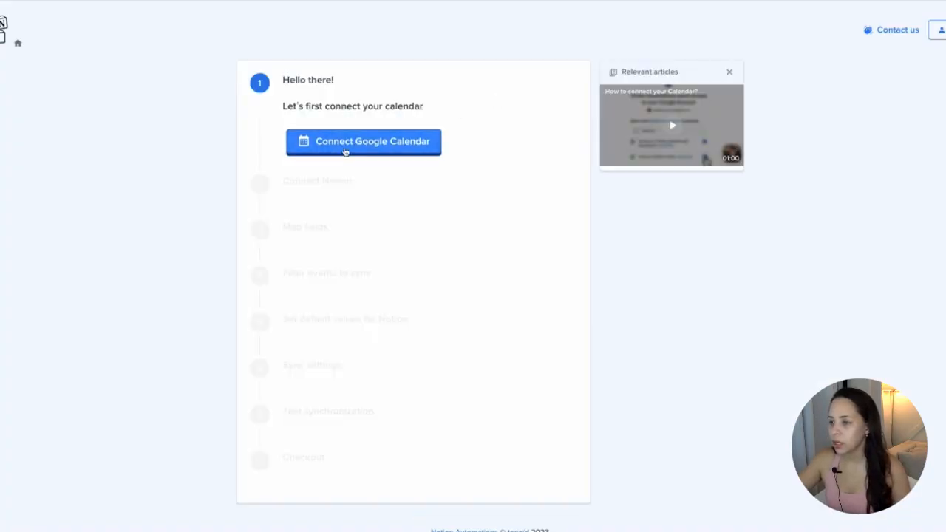
left_click(363, 141)
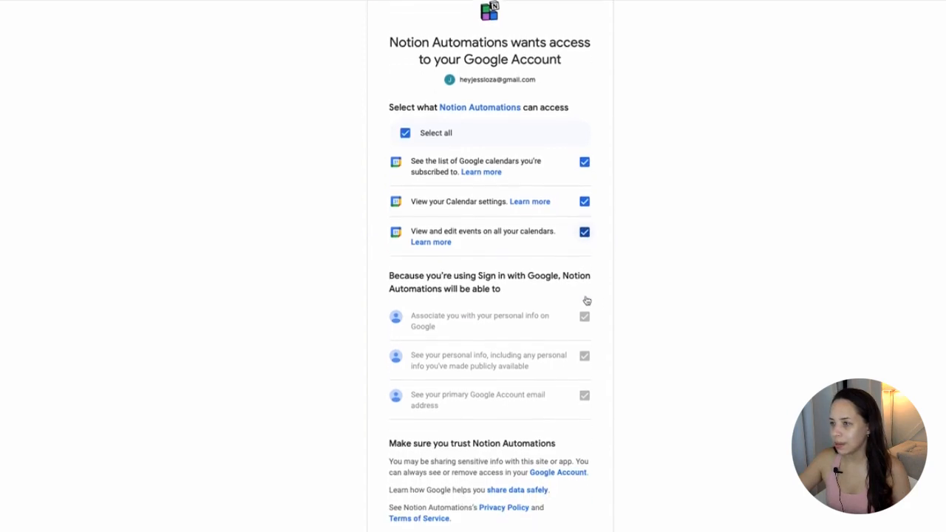
scroll("down", 3)
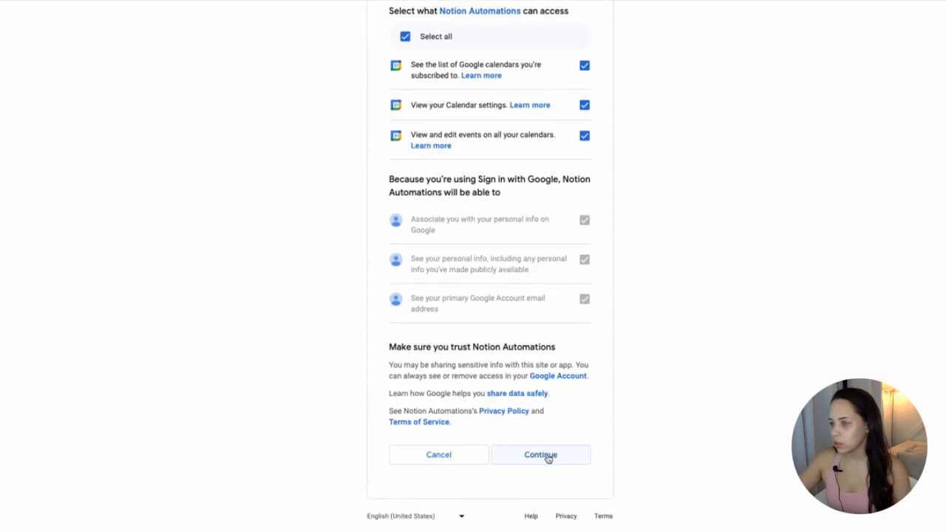
left_click(541, 454)
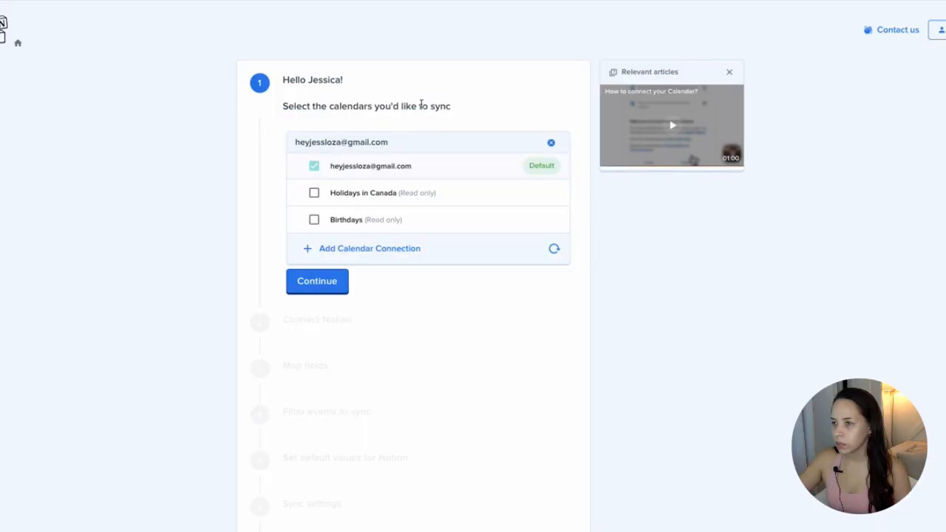
mouse_move(371, 111)
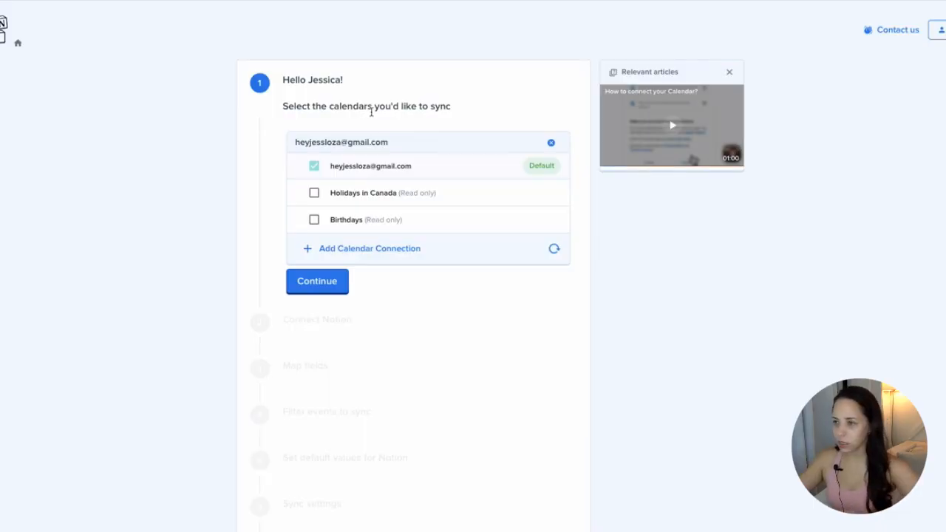
left_click(317, 281)
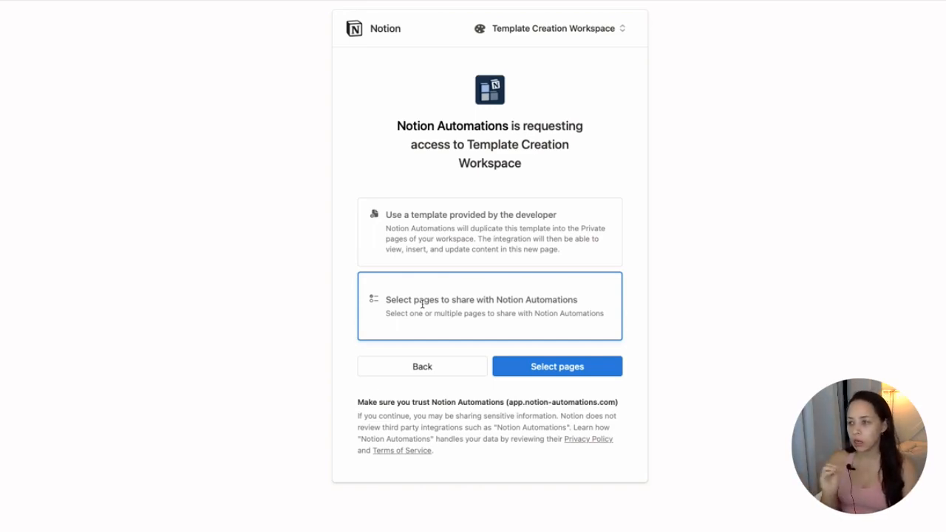
- Grant Notion Automations access to only the Ultimate Agent Hub Task Manager page
left_click(557, 366)
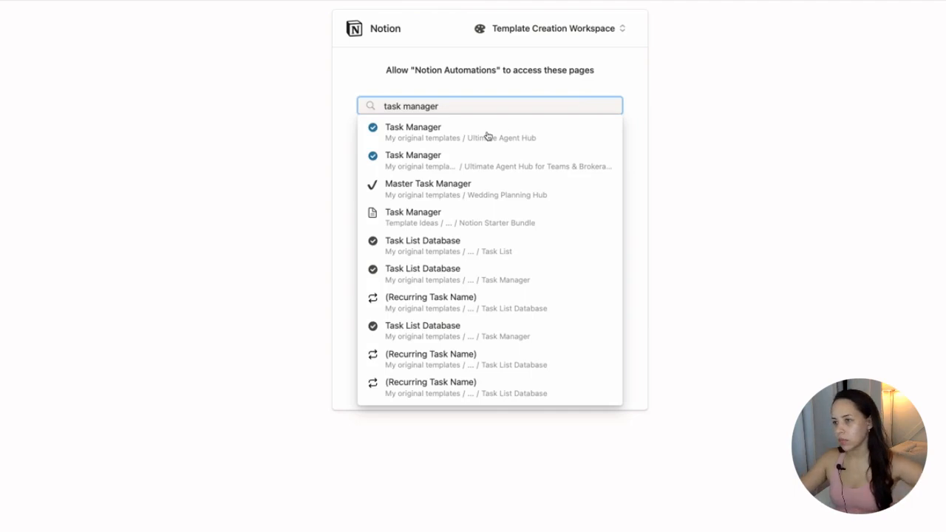
left_click(412, 131)
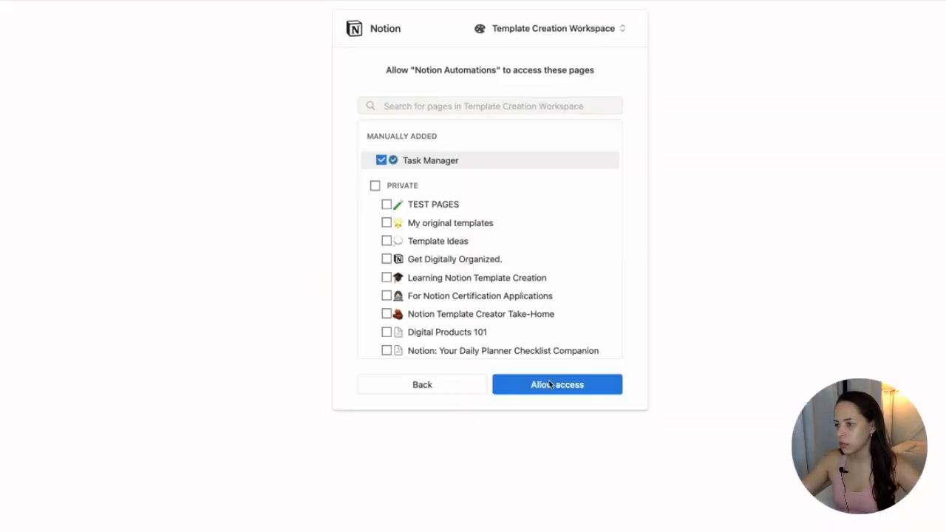
left_click(556, 384)
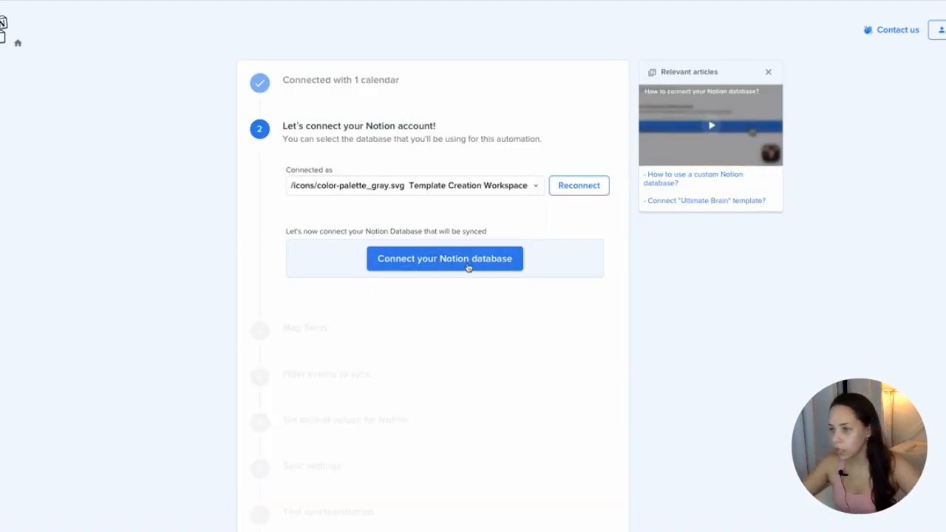
- Open the Task List Database on its own Notion page to get its link
left_click(444, 258)
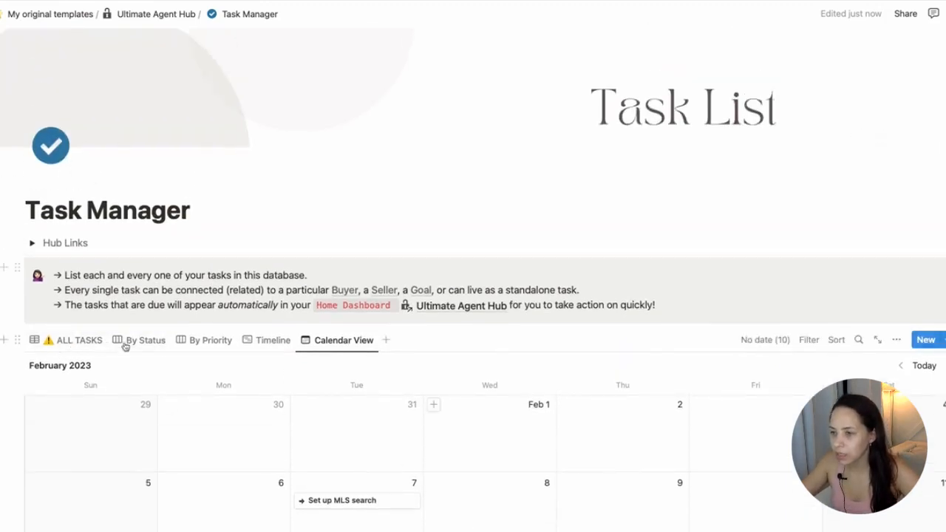
left_click(79, 340)
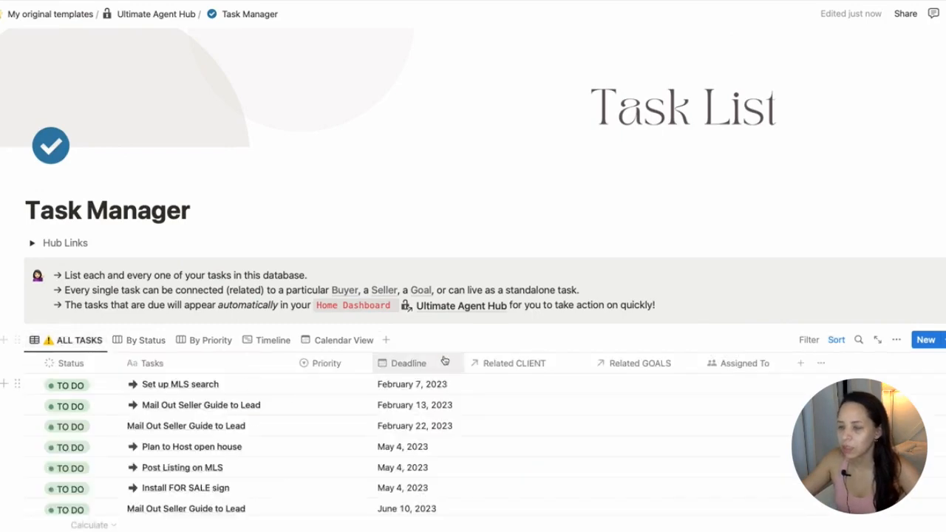
left_click(146, 340)
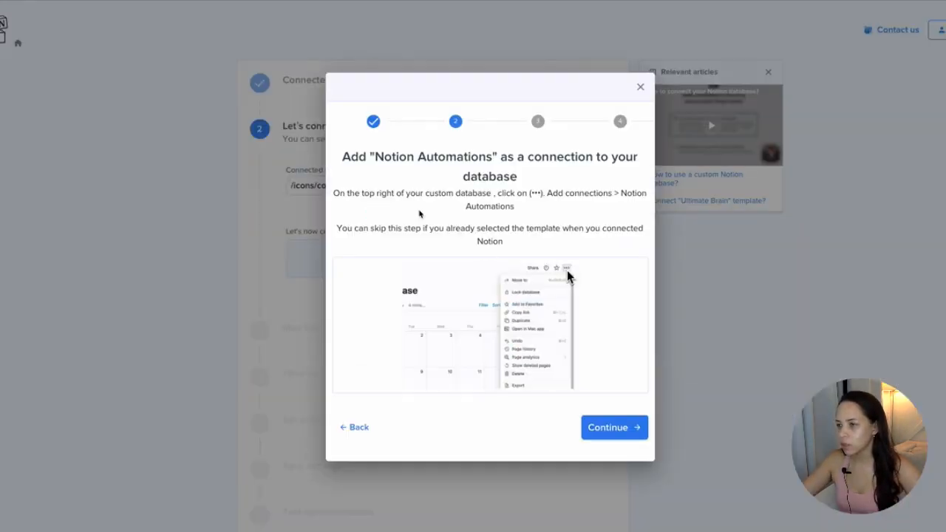
left_click(640, 86)
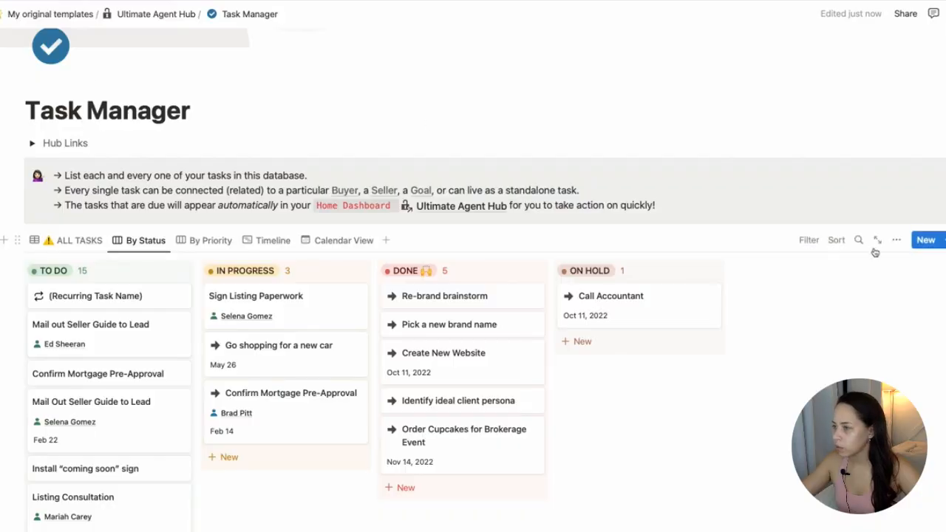
mouse_move(877, 240)
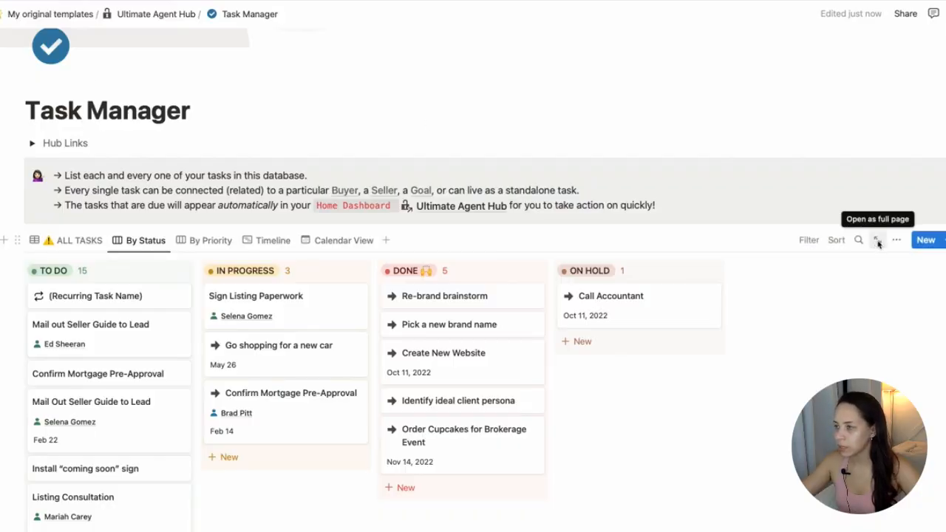
left_click(878, 240)
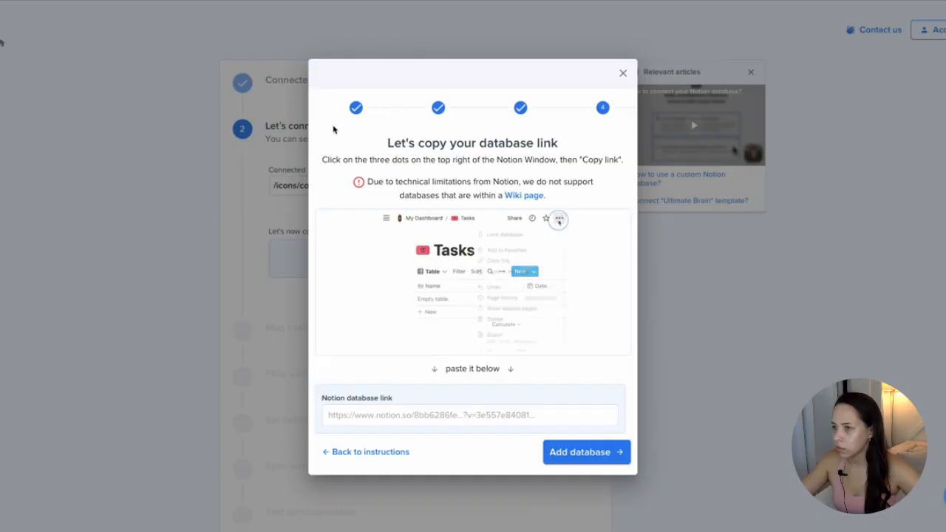
- Paste the database link, add the database, and continue to field mapping
left_click(558, 218)
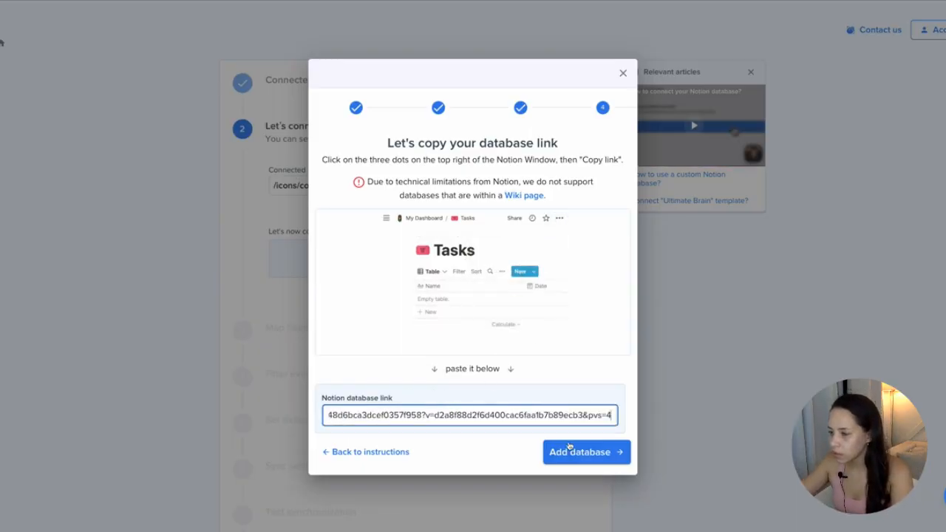
left_click(585, 452)
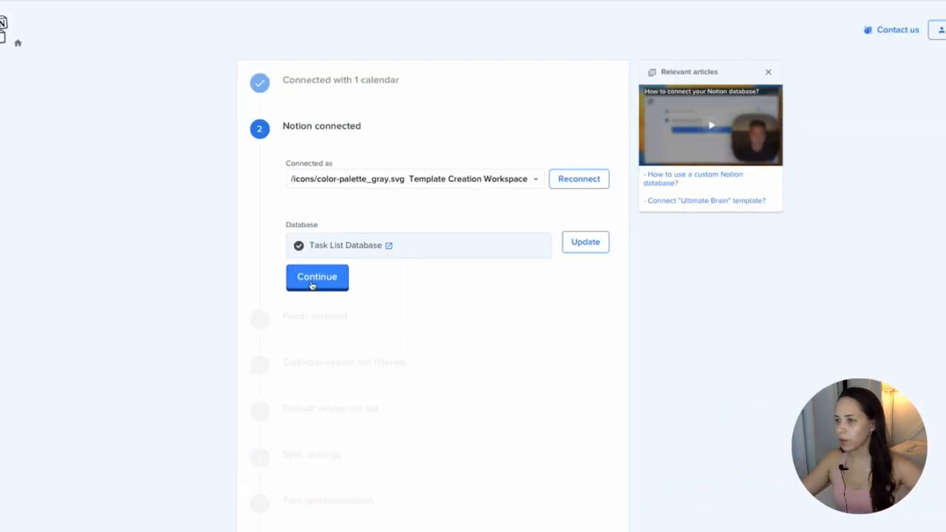
left_click(318, 277)
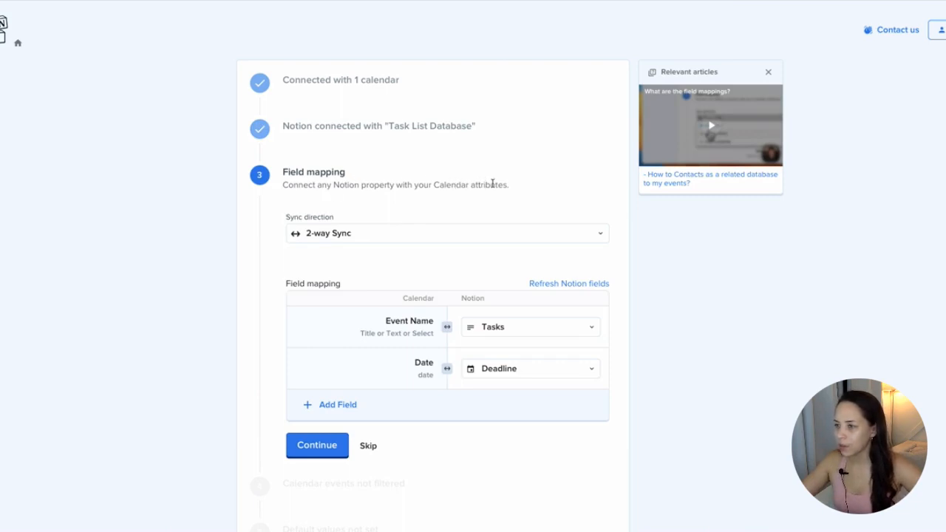
mouse_move(358, 239)
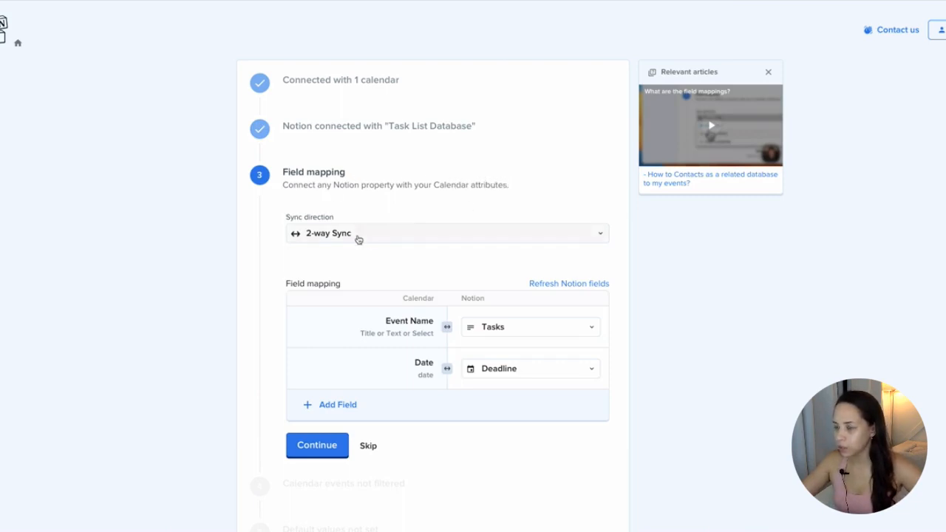
mouse_move(447, 201)
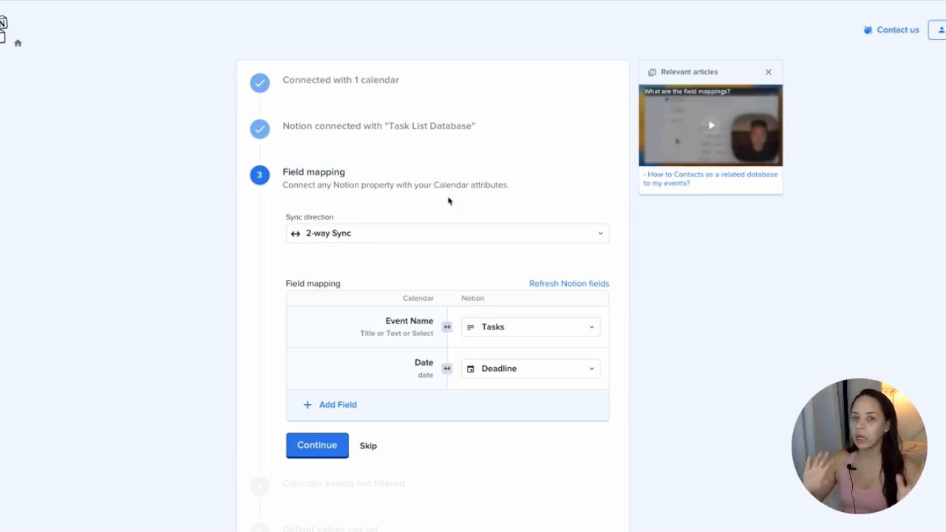
- Confirm 2-way sync with Event Name mapped to Tasks and Date to Deadline
scroll("up", 3)
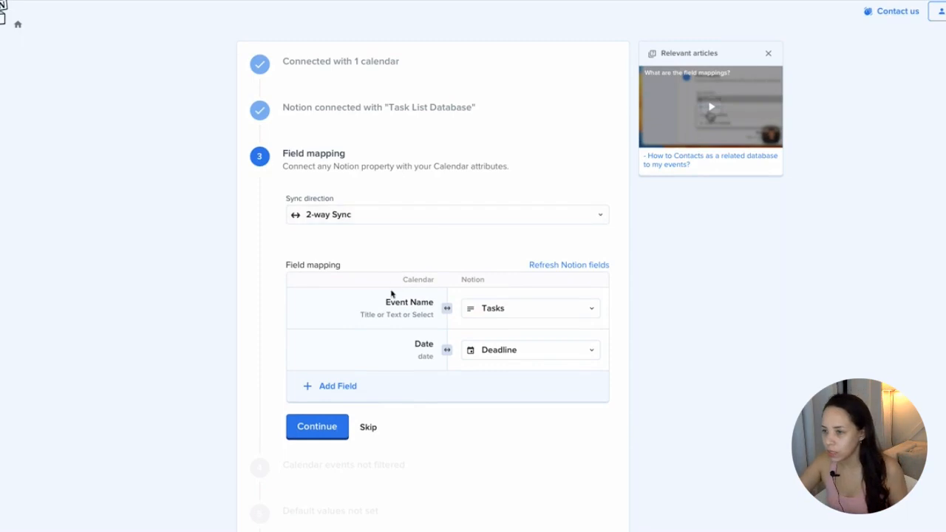
mouse_move(443, 308)
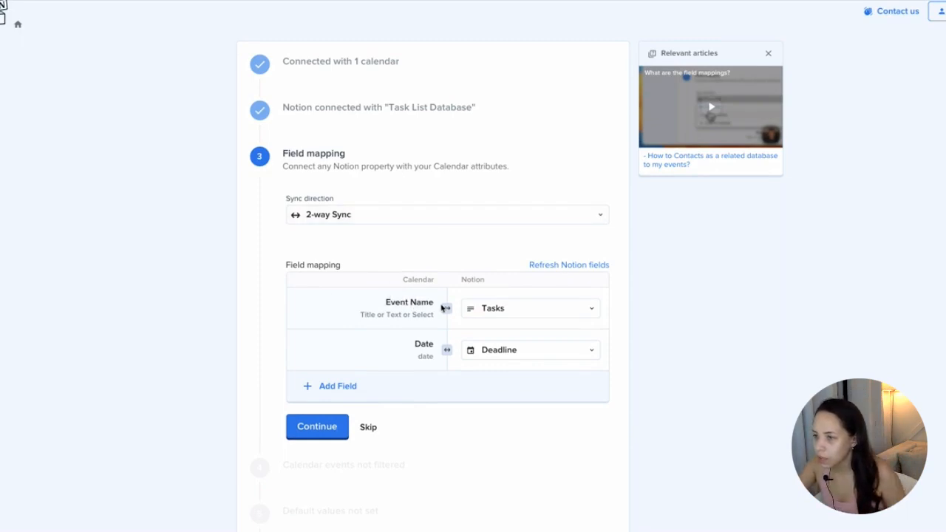
left_click(529, 308)
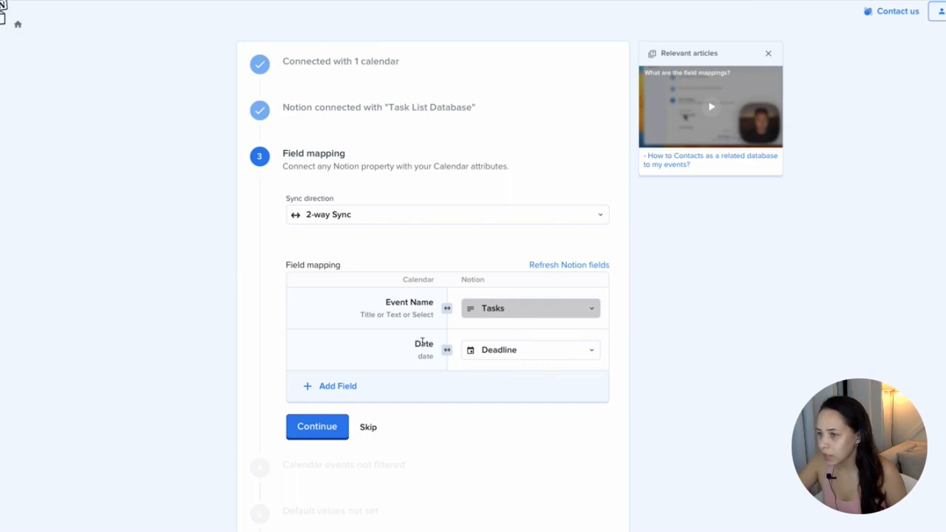
left_click(528, 350)
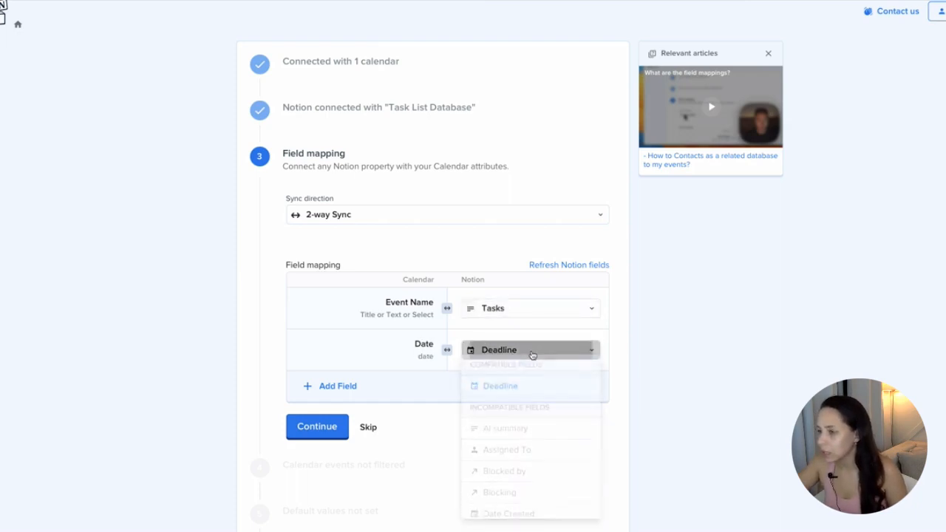
left_click(317, 426)
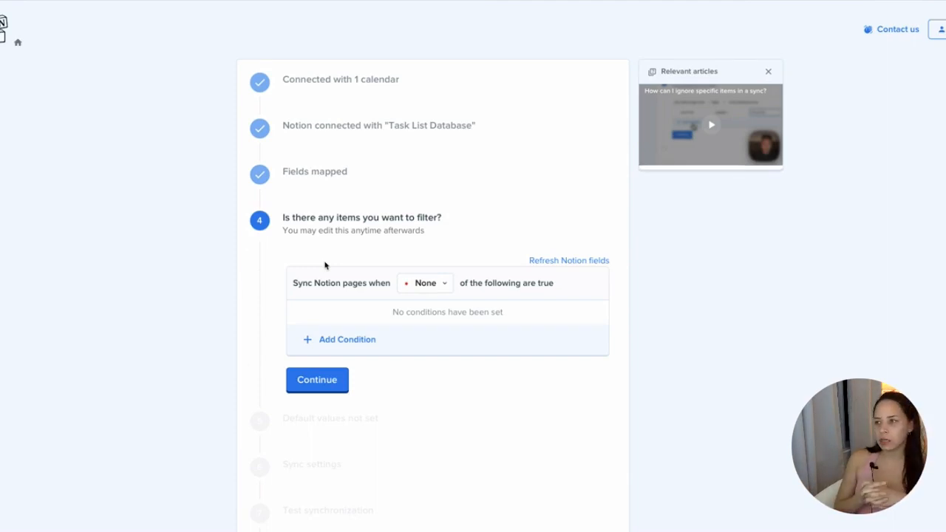
- Try a 'Priority is High' condition, delete it, and continue without any sync filter
left_click(347, 339)
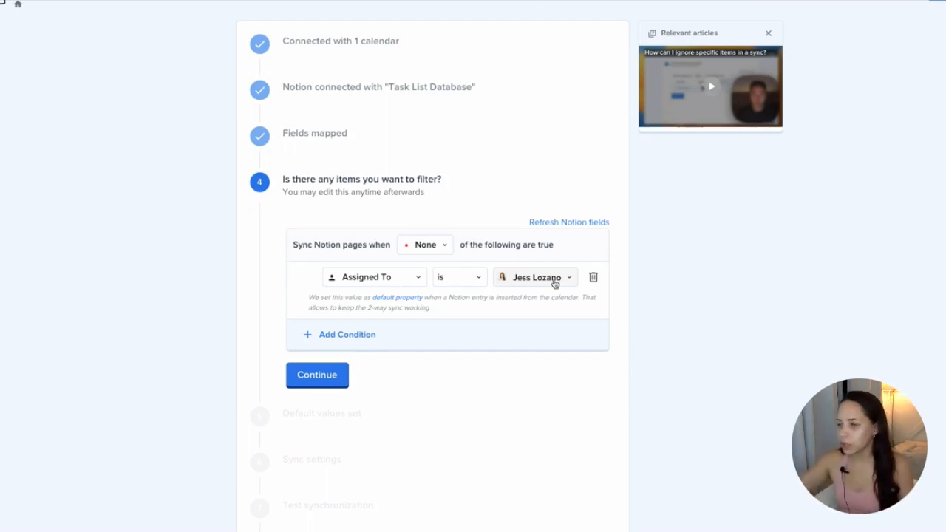
left_click(373, 277)
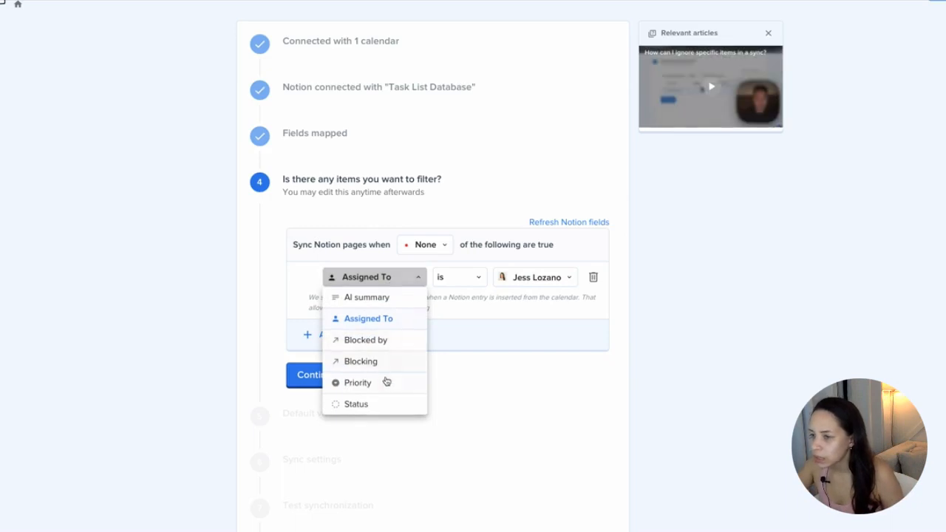
left_click(357, 382)
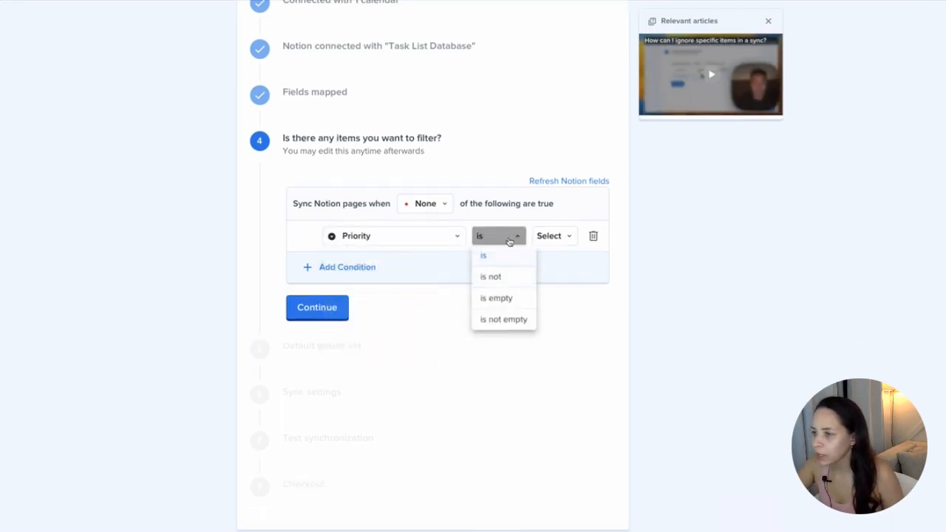
left_click(484, 255)
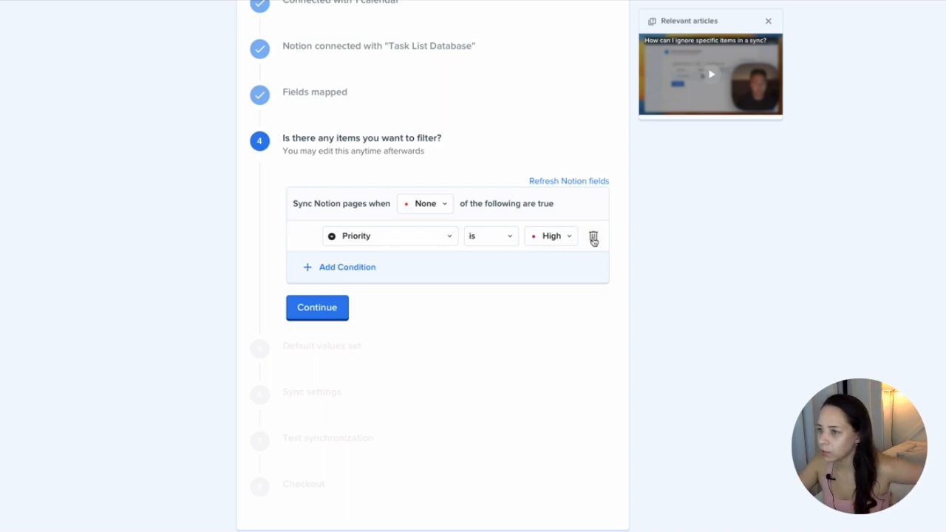
left_click(593, 238)
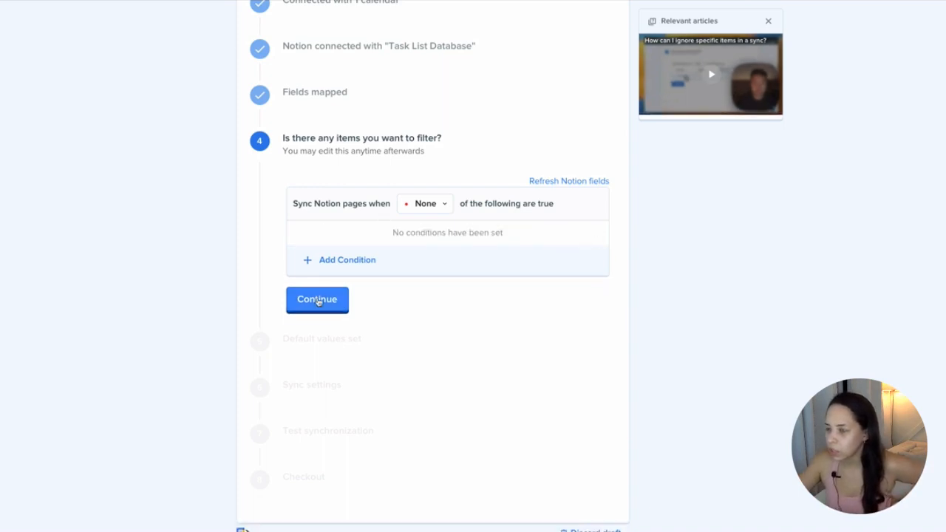
left_click(317, 299)
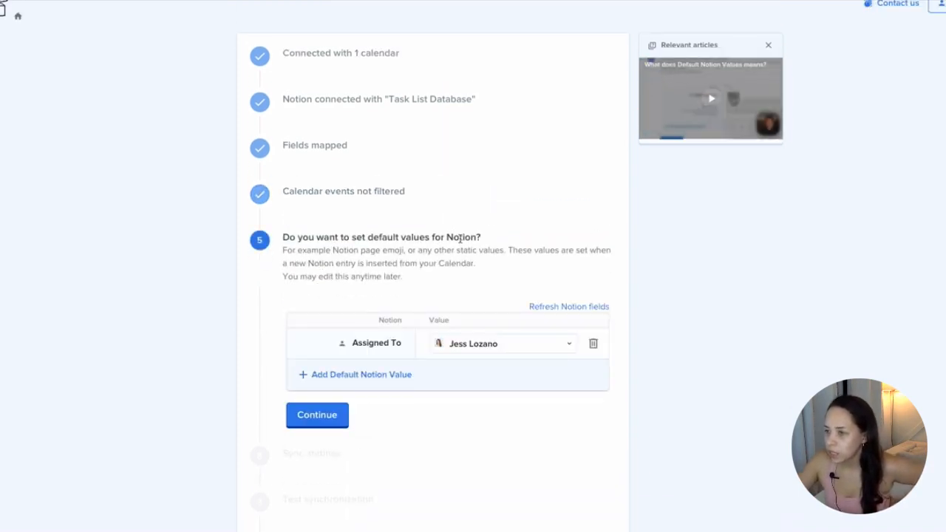
- Add a check mark Page Icon Emoji as a default value for calendar-created pages
left_click(360, 374)
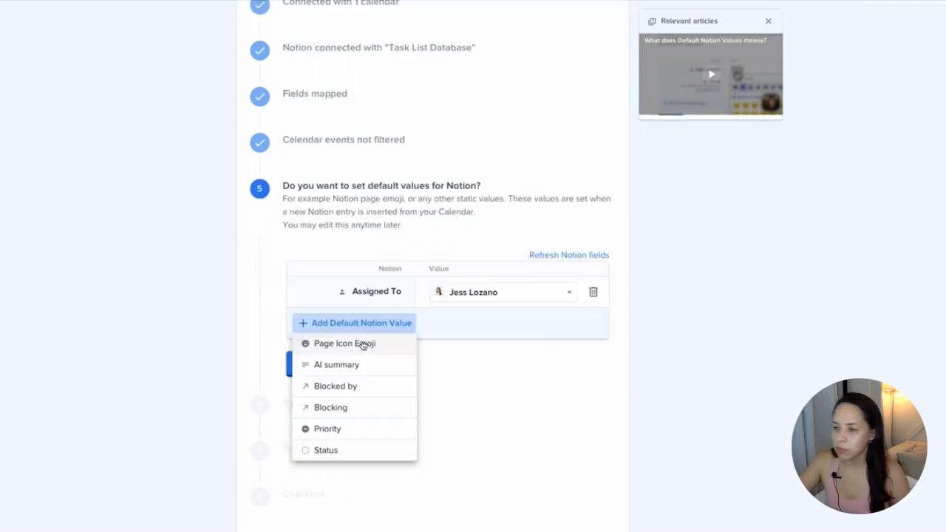
left_click(347, 343)
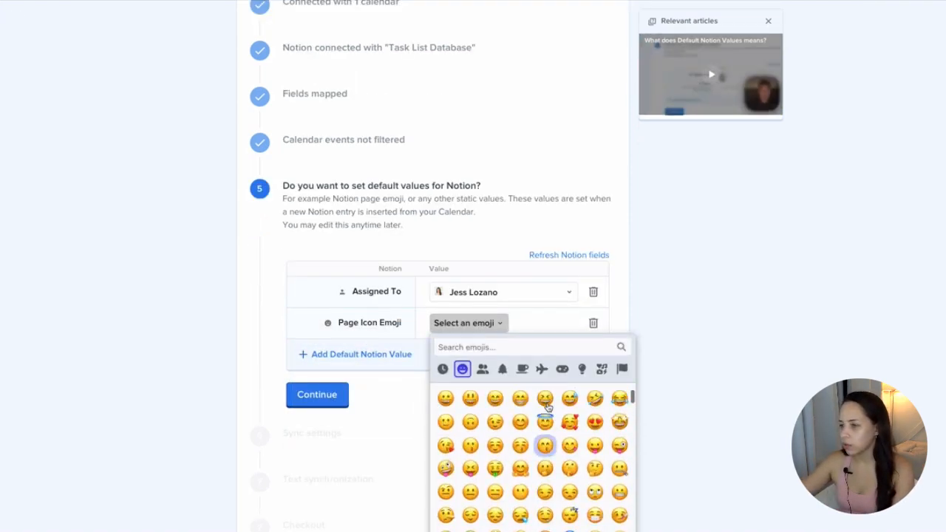
type("chec")
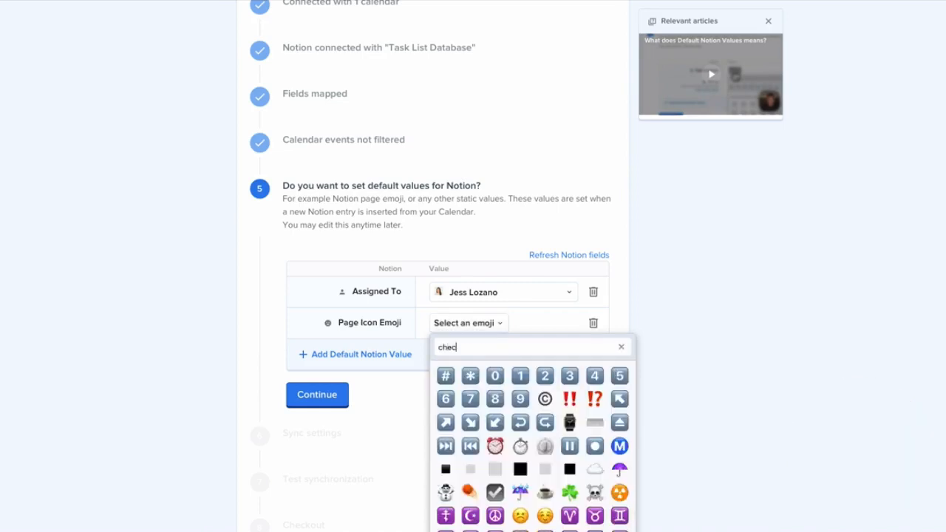
left_click(494, 493)
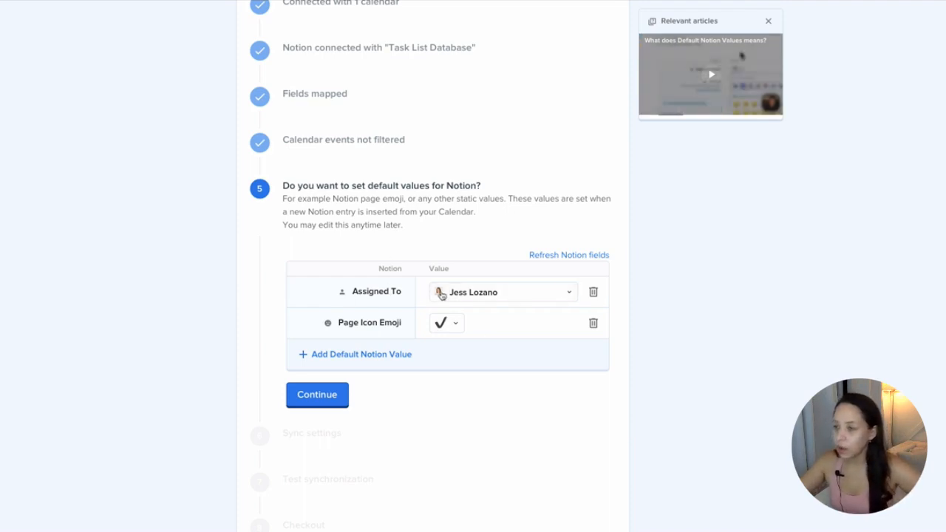
left_click(360, 354)
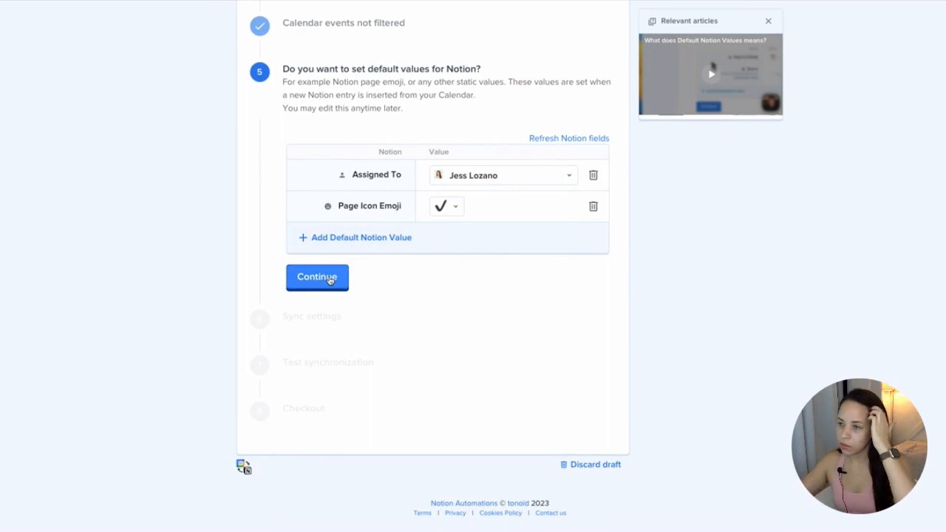
left_click(317, 277)
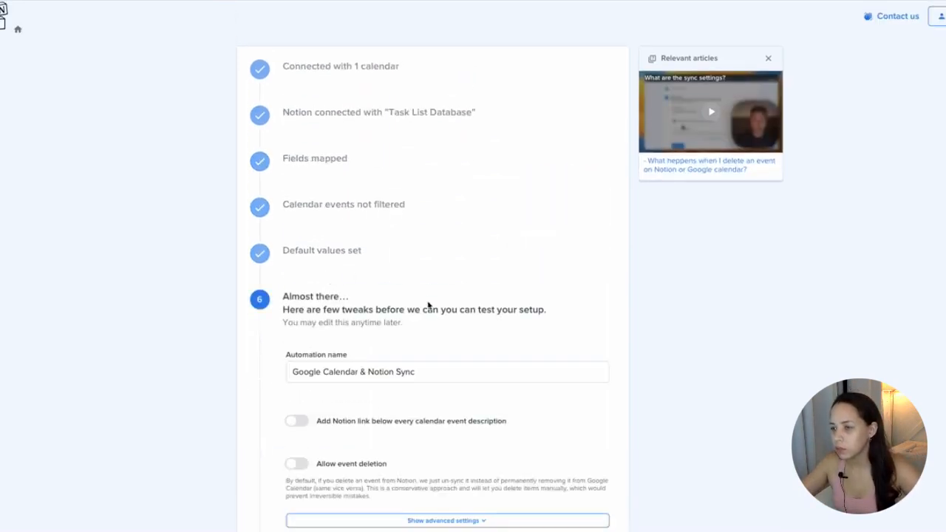
- Enable Notion links in event descriptions and confirm allowing event deletion in sync settings
left_click(296, 464)
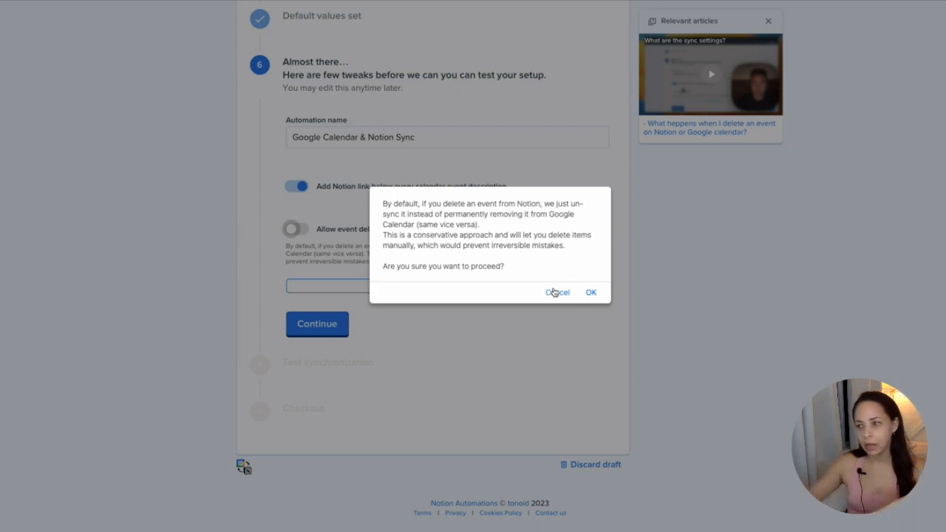
left_click(557, 292)
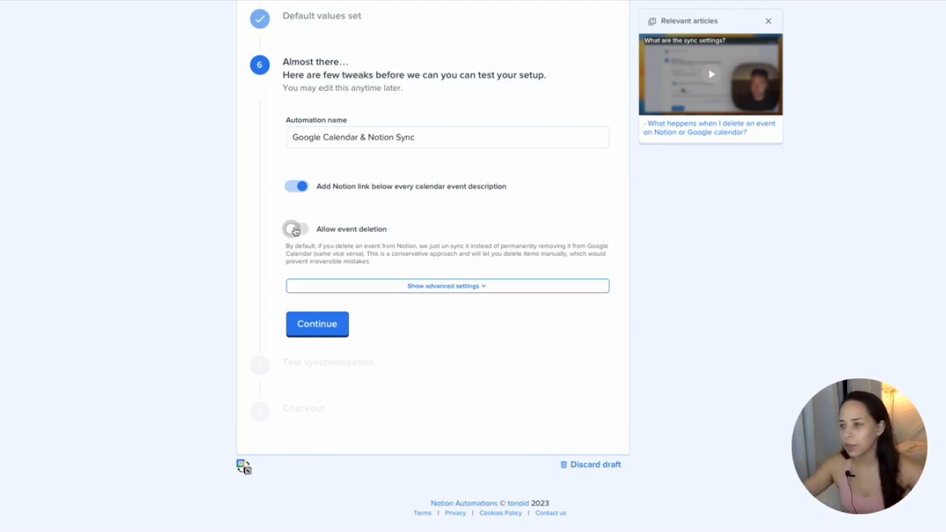
left_click(295, 228)
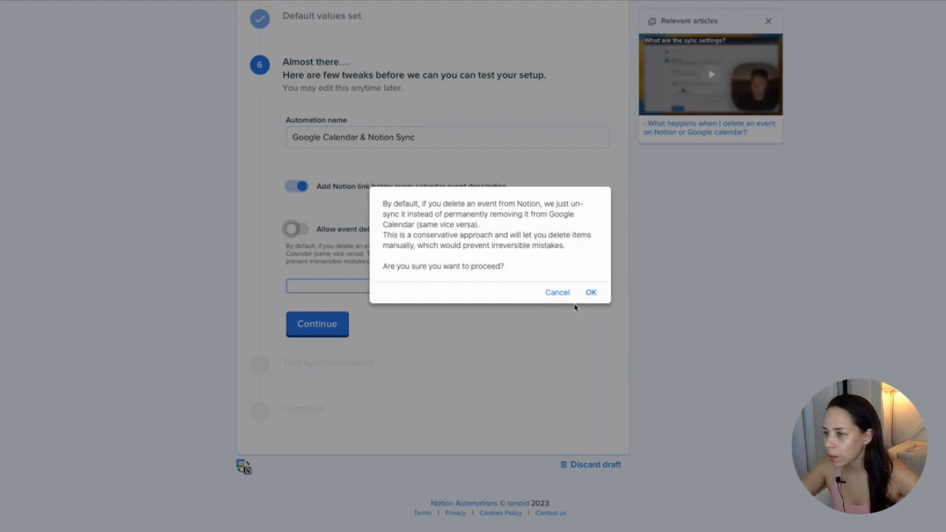
left_click(591, 292)
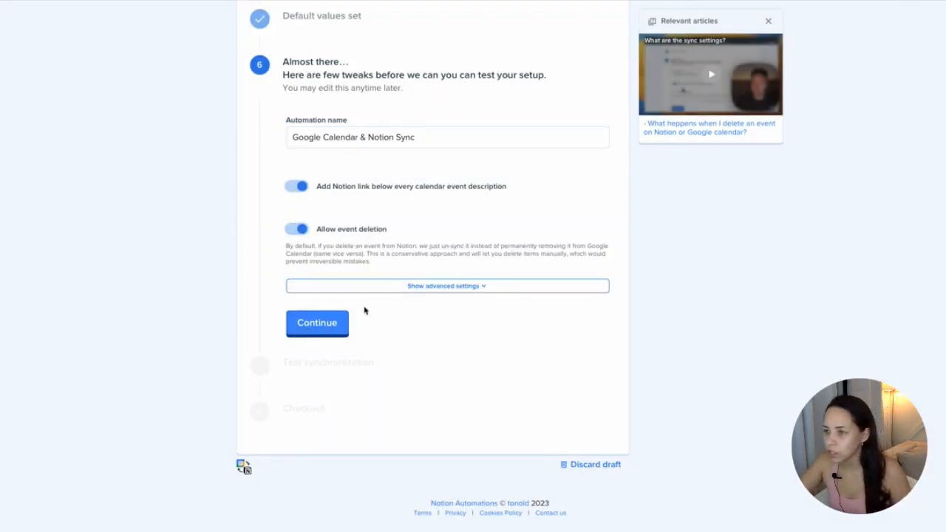
left_click(446, 286)
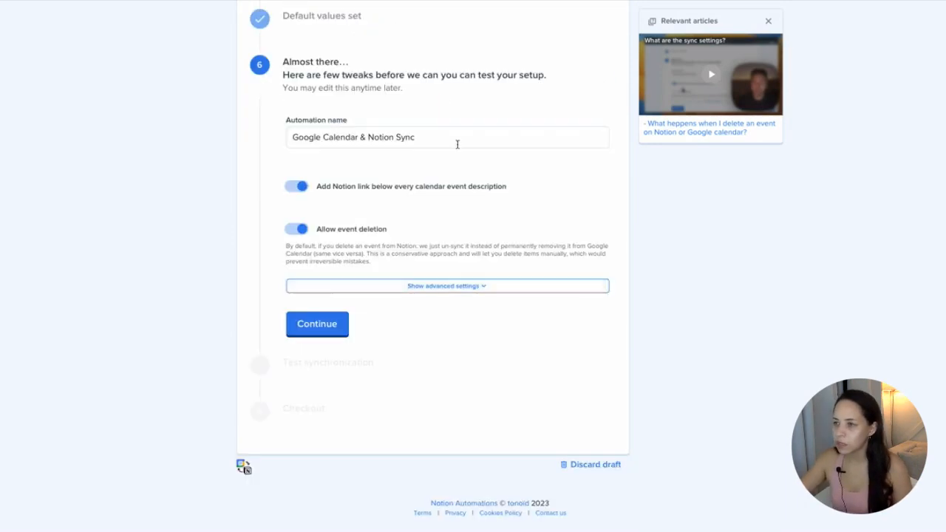
left_click(316, 323)
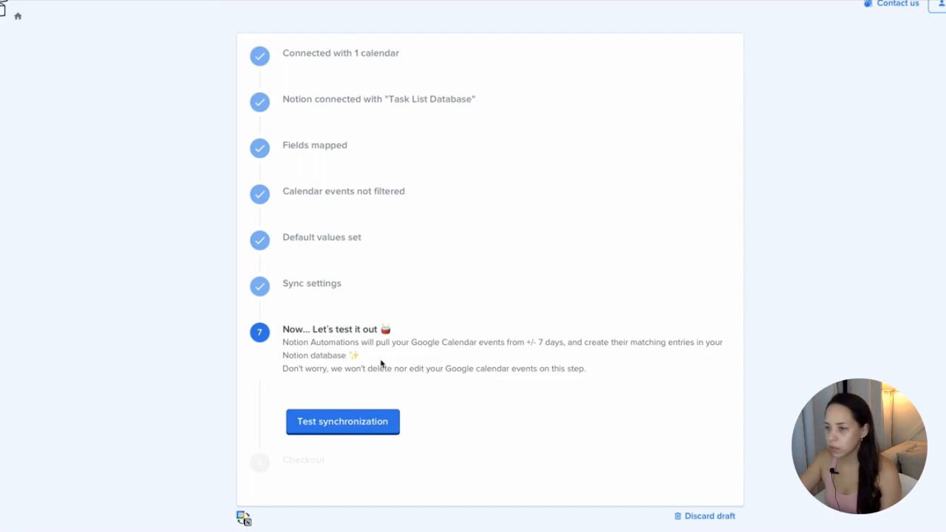
- Run the test synchronization of recent calendar events
scroll("down", 3)
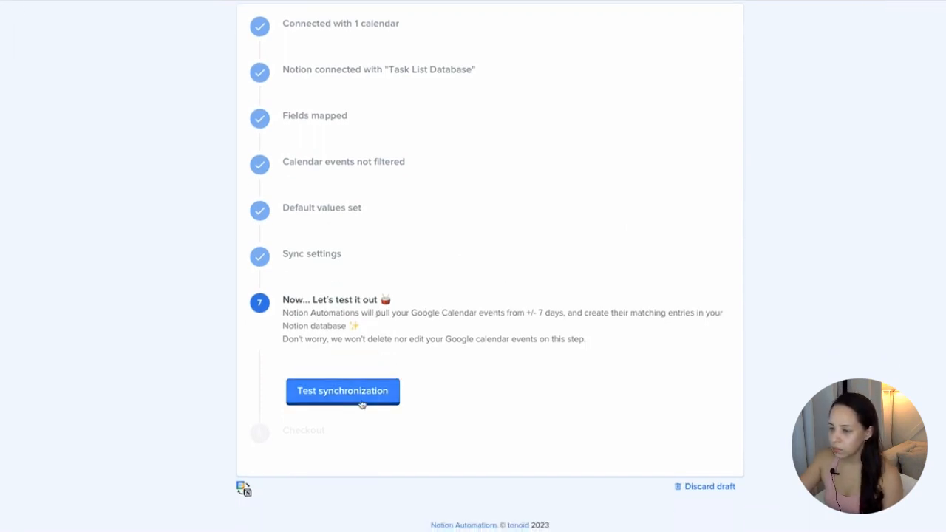
left_click(342, 390)
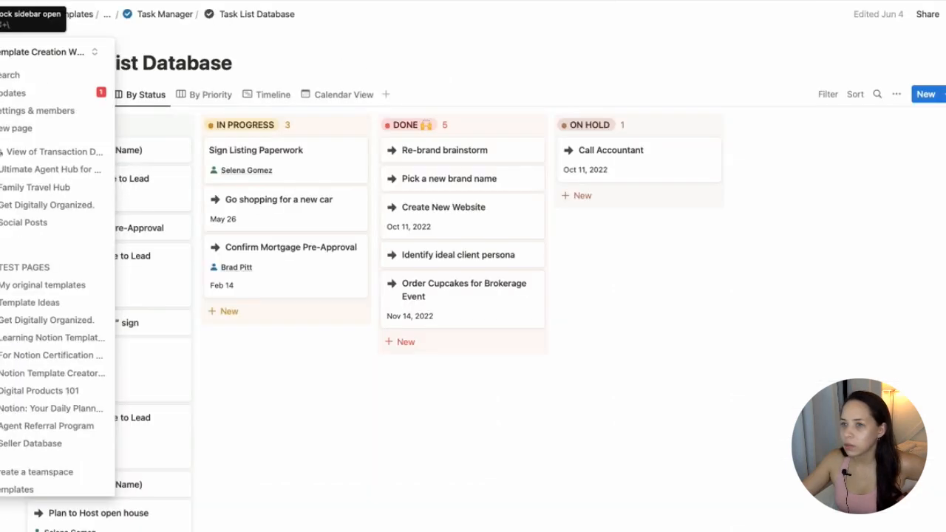
- Open the Networking event task from Updates, then navigate back to the Task Manager page
left_click(12, 92)
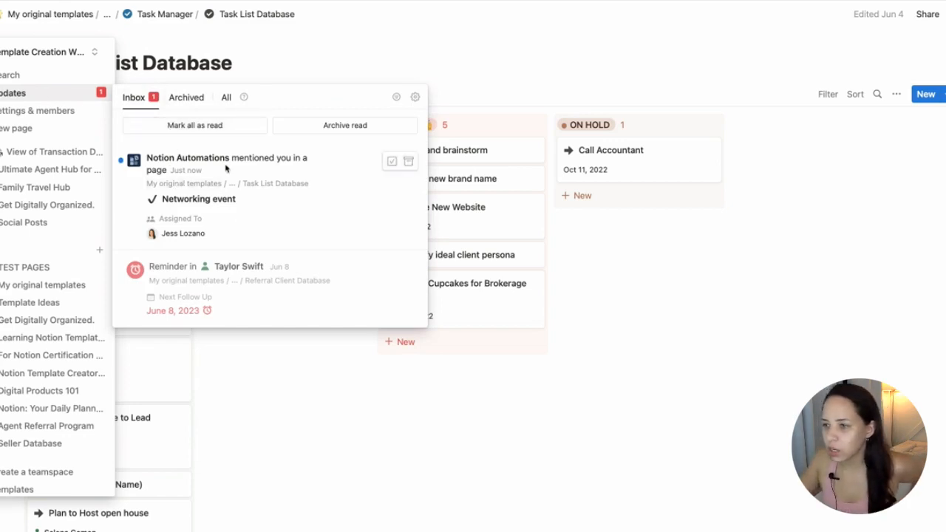
mouse_move(255, 171)
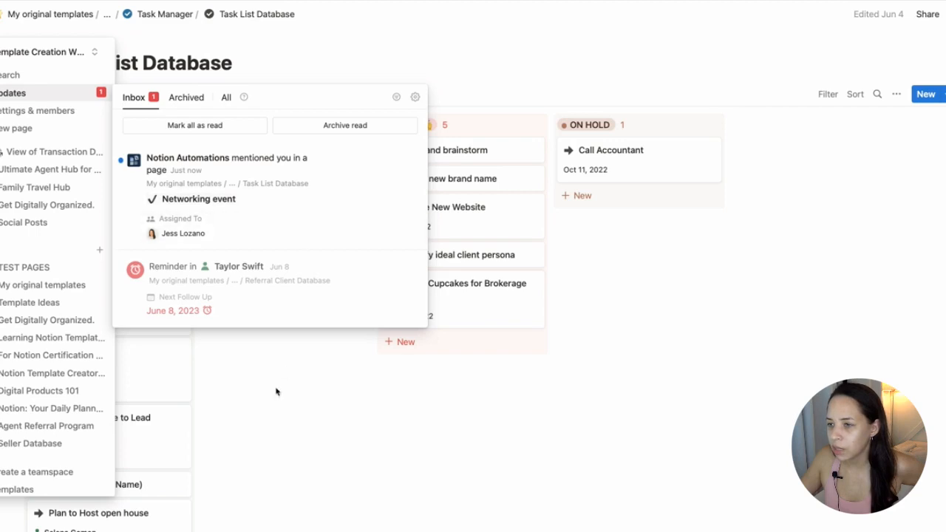
left_click(198, 199)
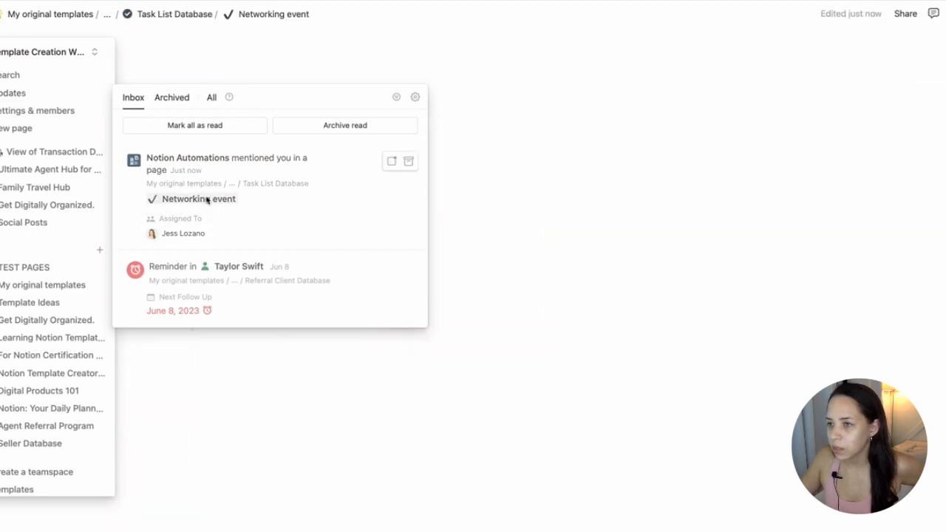
left_click(197, 199)
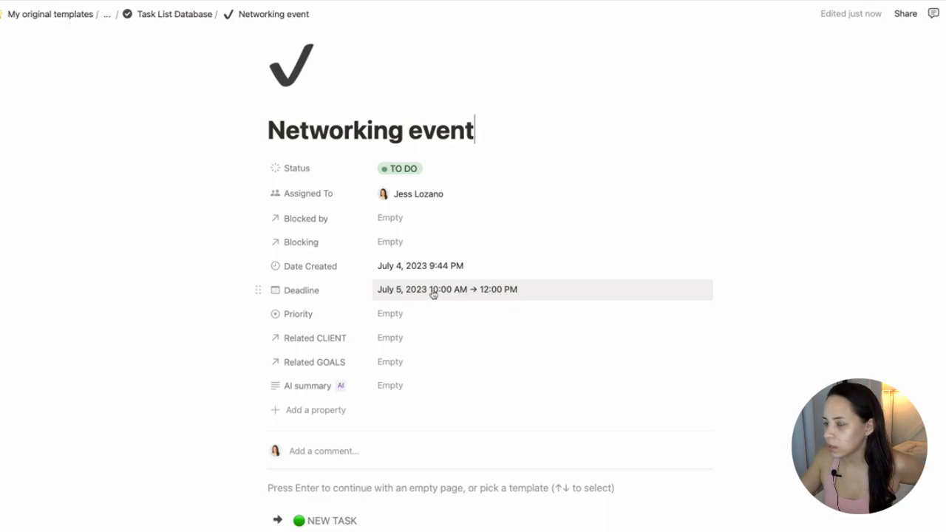
mouse_move(586, 83)
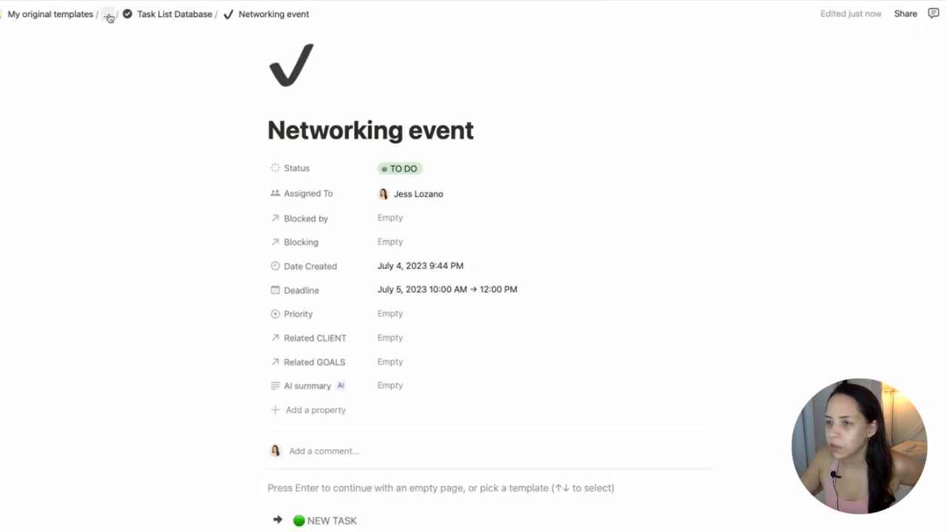
left_click(108, 14)
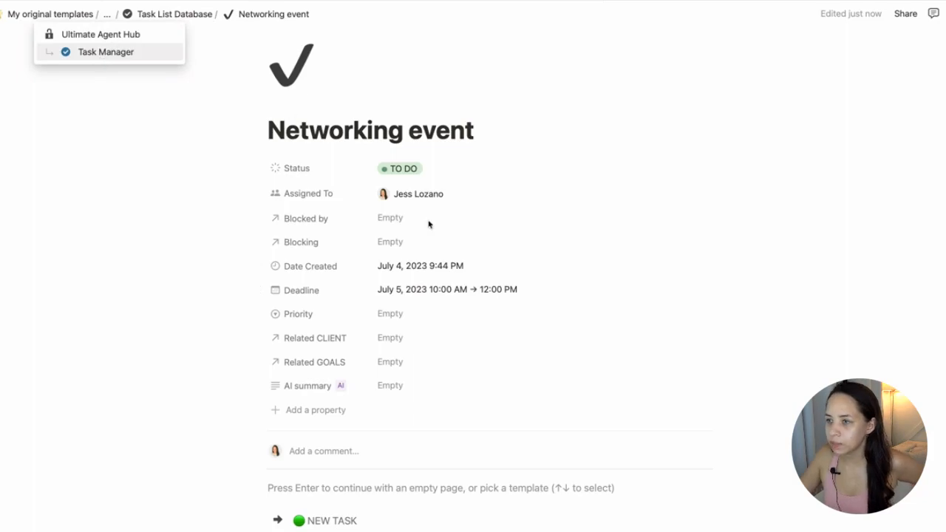
left_click(106, 52)
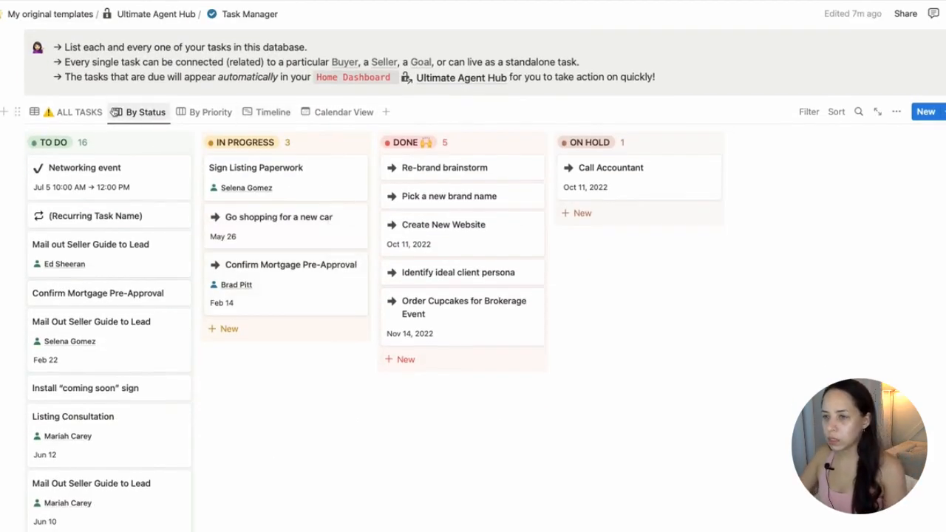
- Verify Networking event sits on July 5 in the task calendar view, then return to Automations
left_click(79, 111)
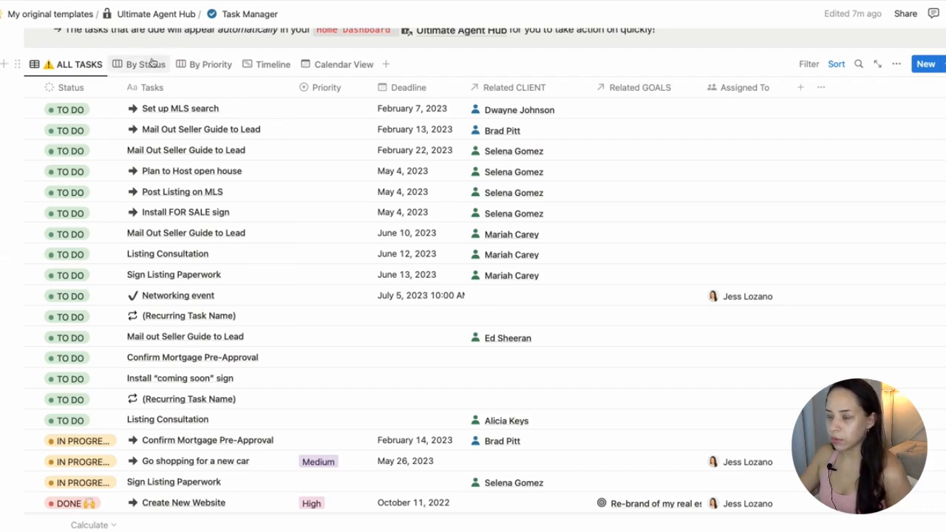
left_click(343, 64)
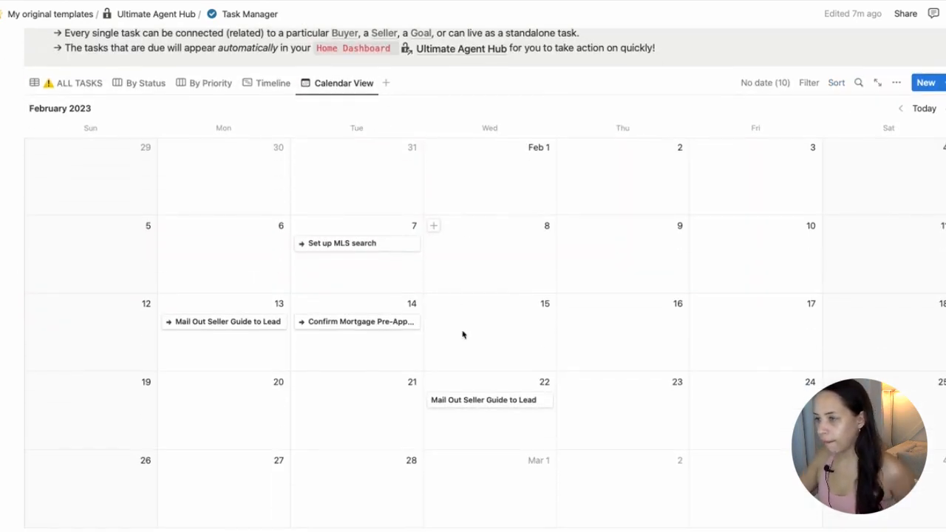
left_click(924, 108)
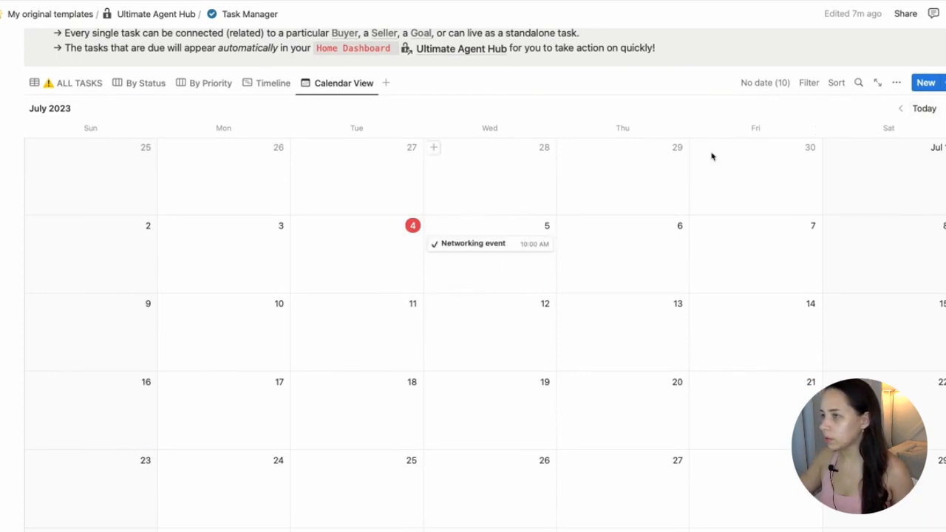
left_click(419, 83)
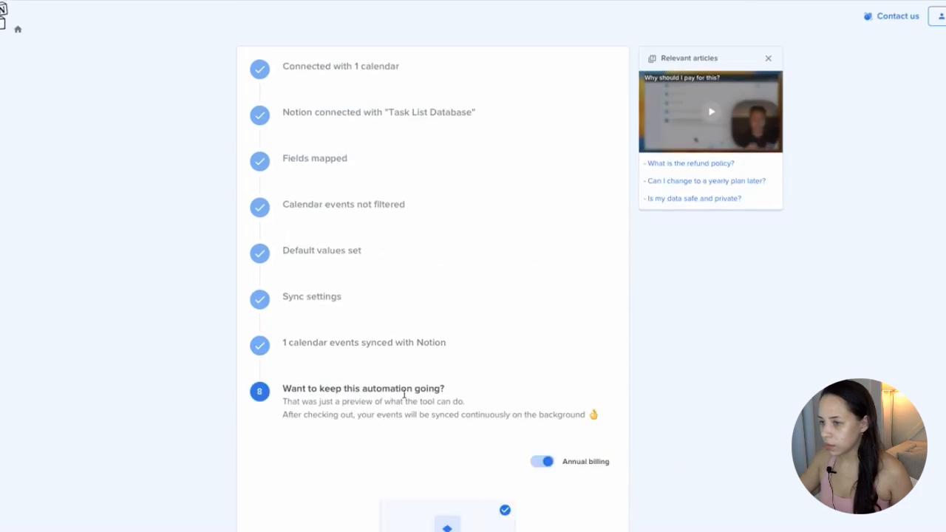
scroll("down", 3)
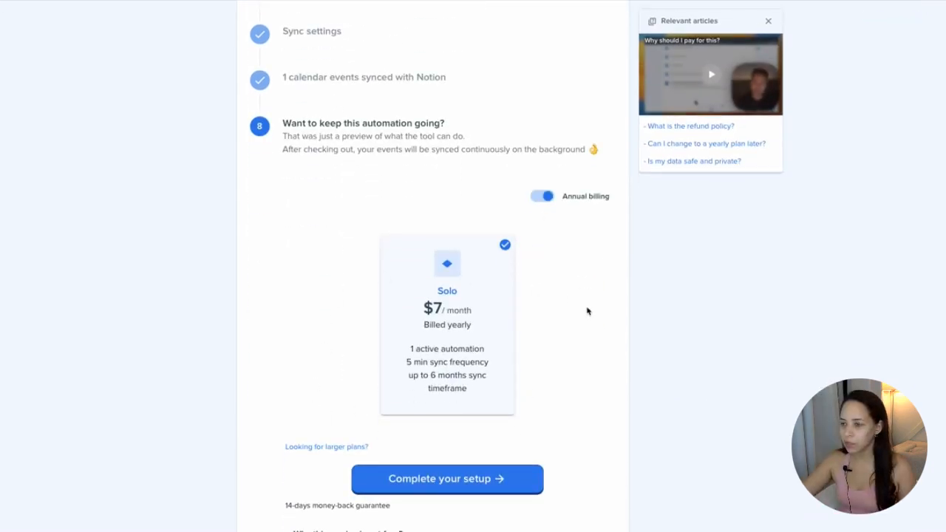
mouse_move(464, 407)
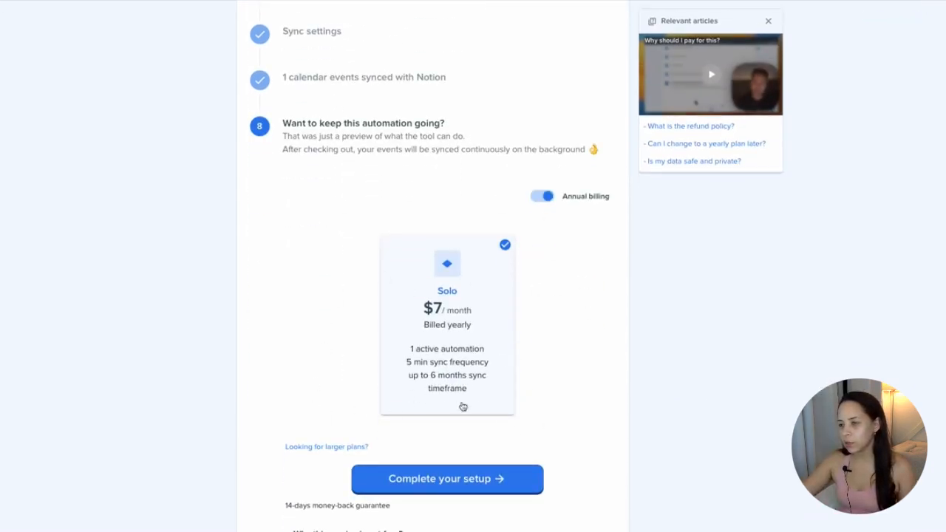
scroll("down", 3)
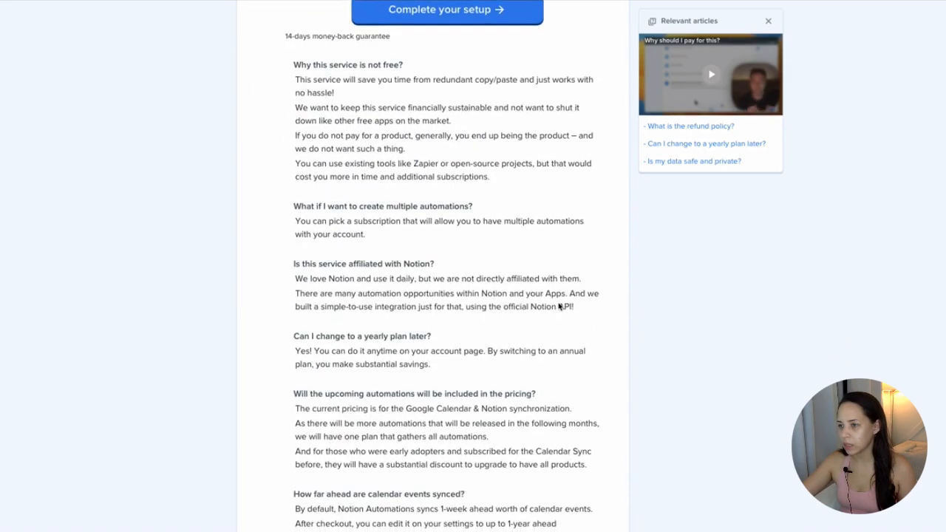
scroll("up", 3)
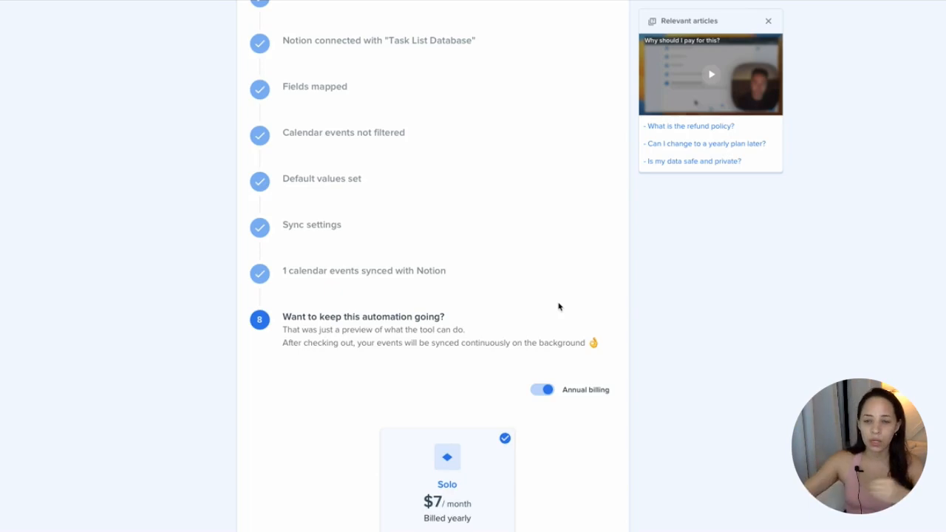
scroll("down", 3)
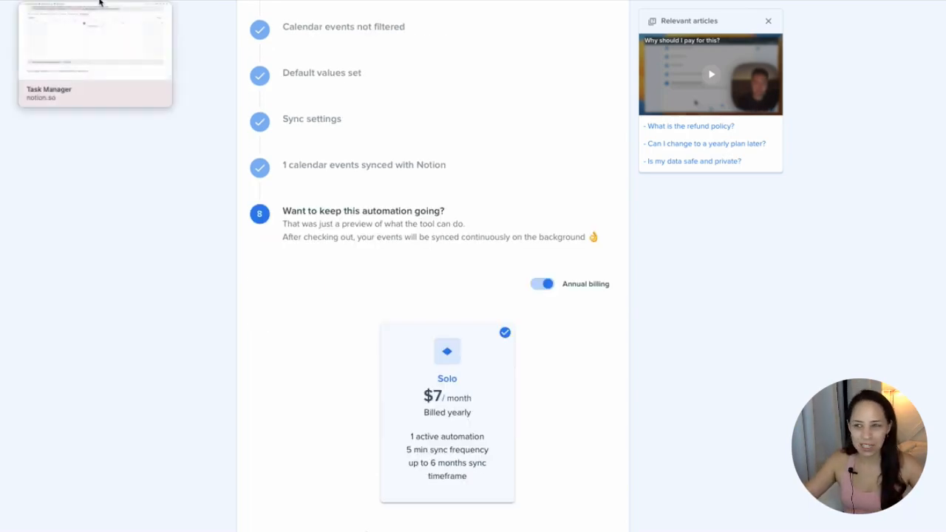